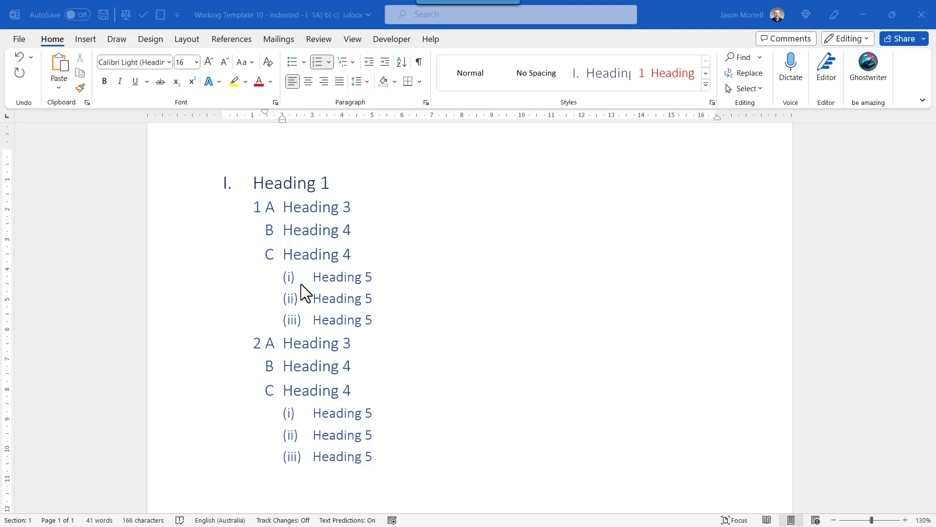
{"action": "mouse_move", "coordinate": [397, 332]}
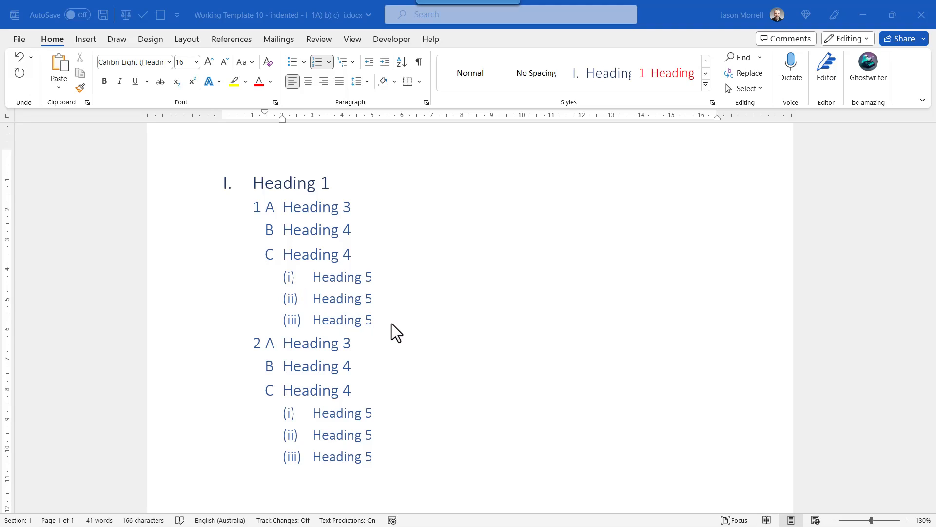
{"action": "mouse_move", "coordinate": [436, 370]}
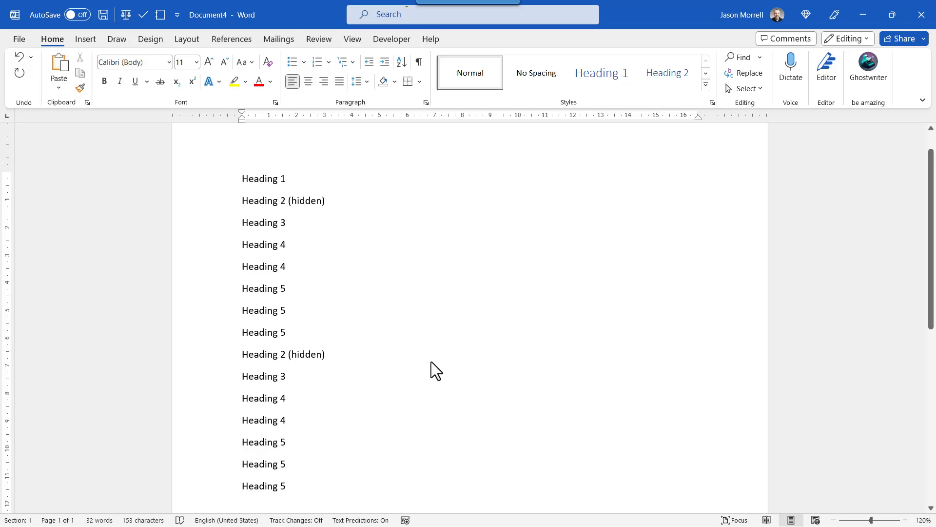
{"action": "mouse_move", "coordinate": [434, 359]}
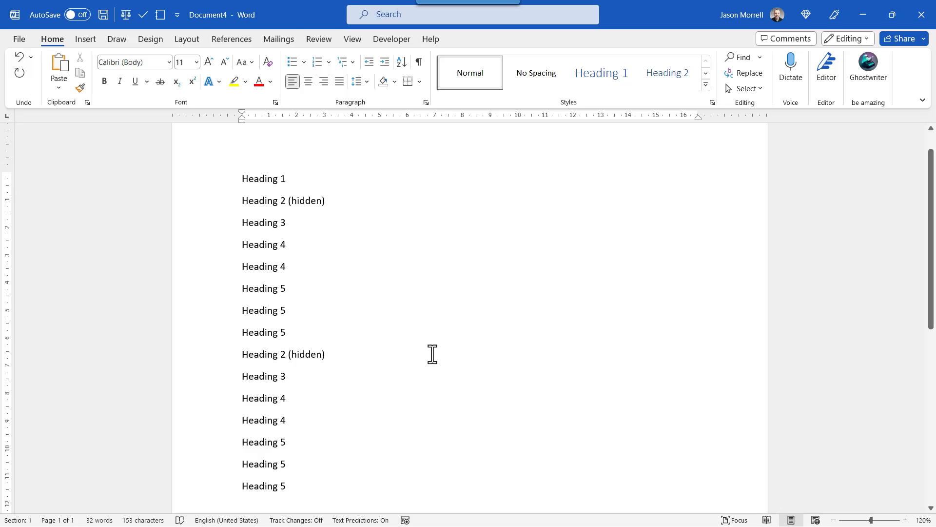
{"action": "mouse_move", "coordinate": [407, 338]}
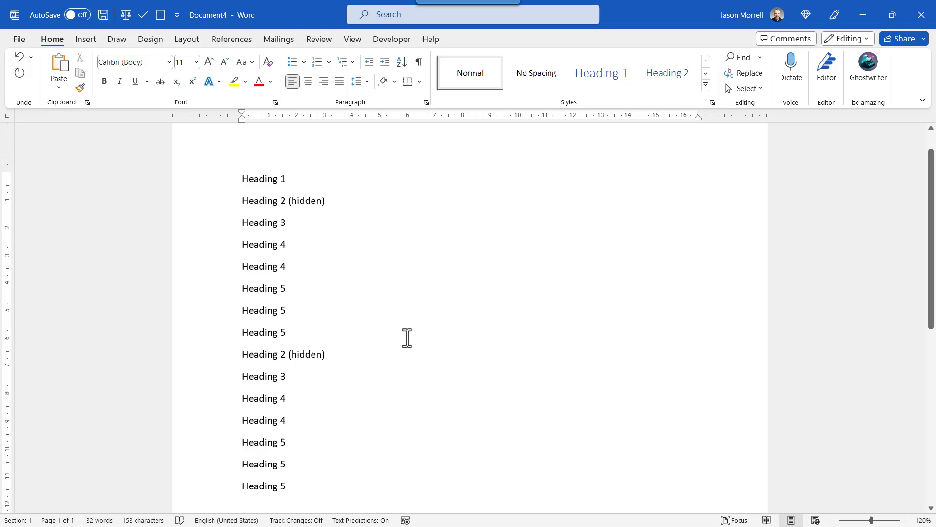
{"action": "mouse_move", "coordinate": [470, 73]}
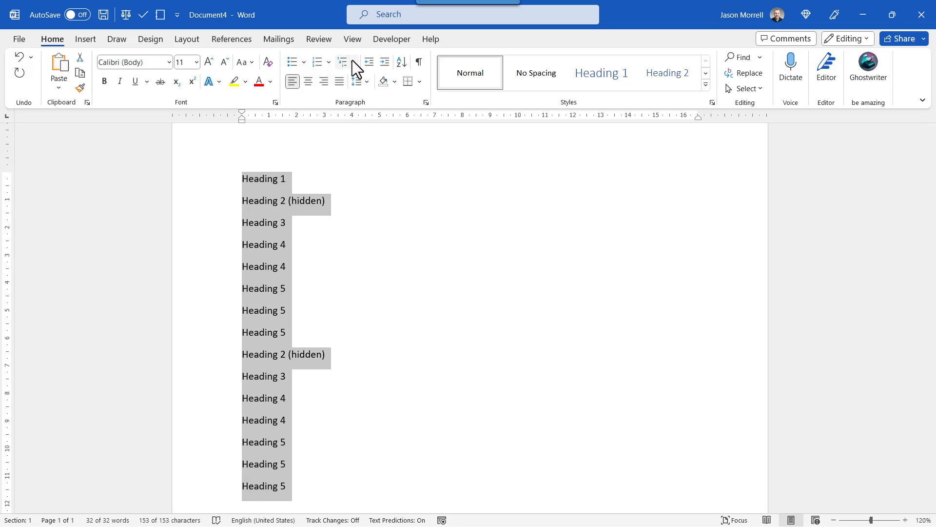
From the Multilevel List gallery, choose Define New Multilevel List for the selected headings.
{"action": "left_click", "coordinate": [343, 62]}
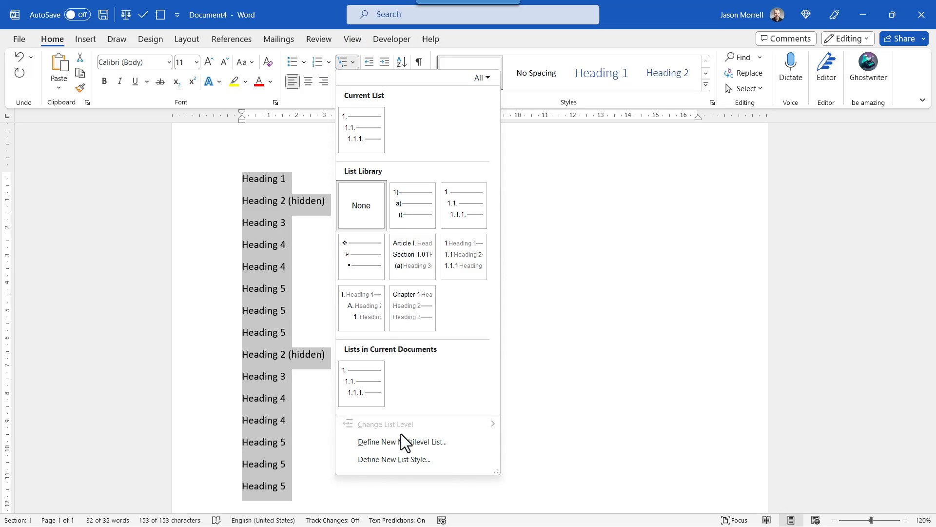
{"action": "left_click", "coordinate": [401, 442]}
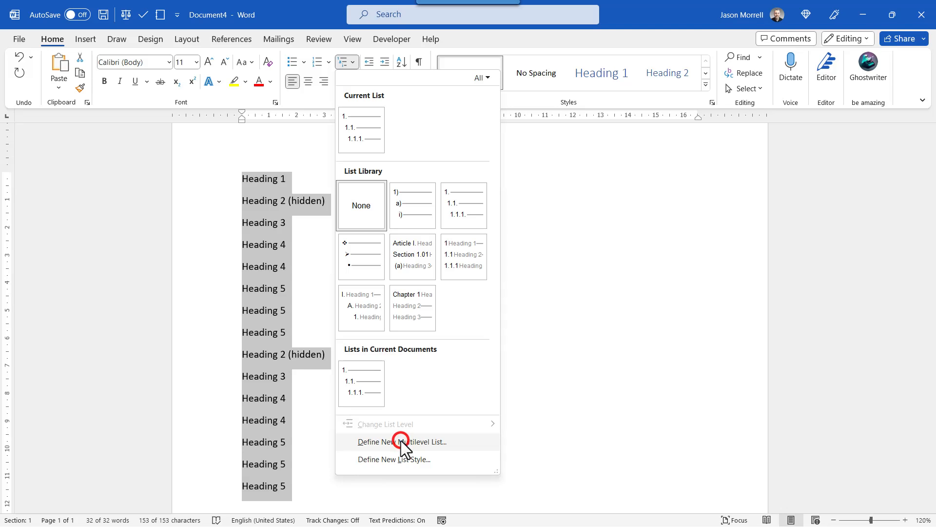
{"action": "left_click", "coordinate": [402, 441]}
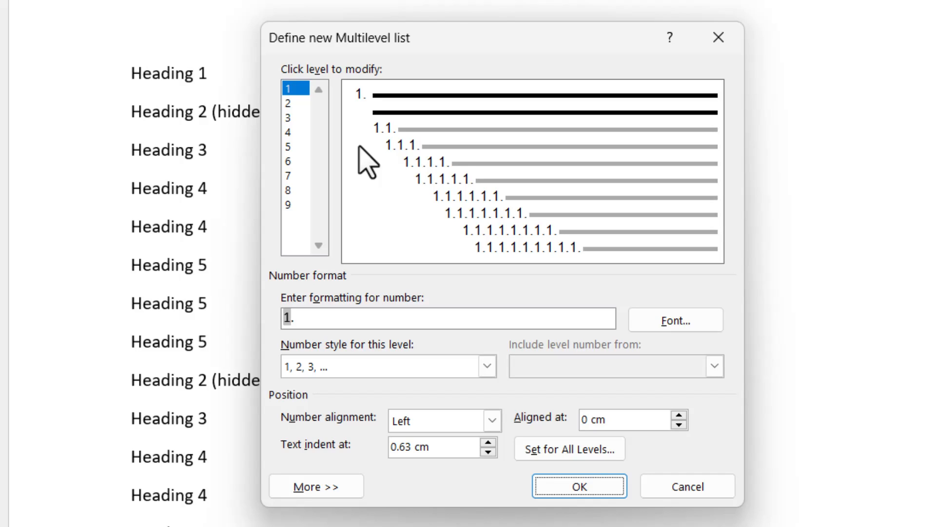
{"action": "mouse_move", "coordinate": [317, 129]}
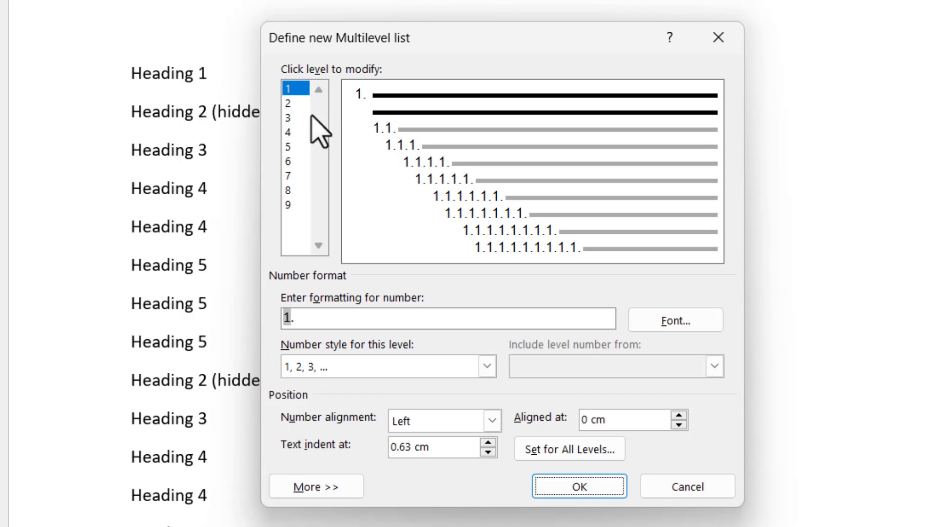
Give level 1 Roman numerals I, II, III with no period and a 1 cm indent.
{"action": "left_click", "coordinate": [448, 318]}
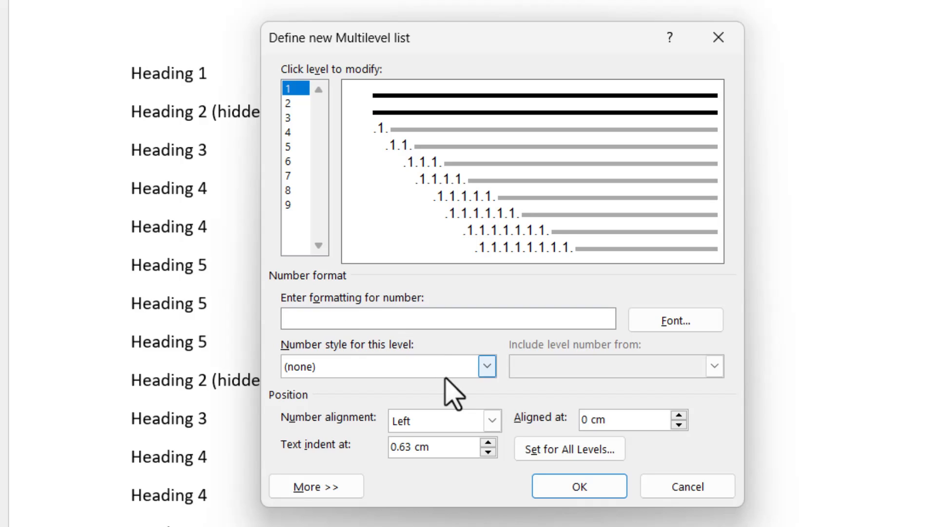
{"action": "left_click", "coordinate": [486, 366]}
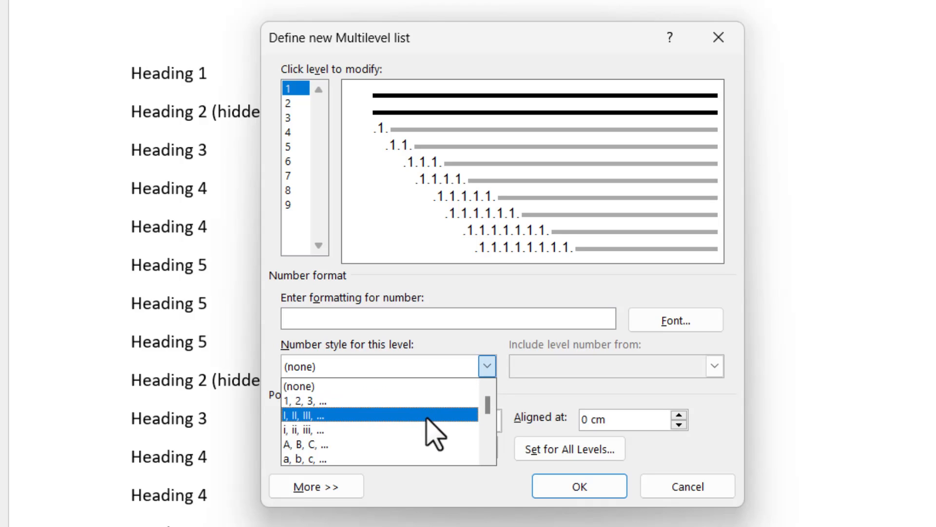
{"action": "left_click", "coordinate": [306, 415]}
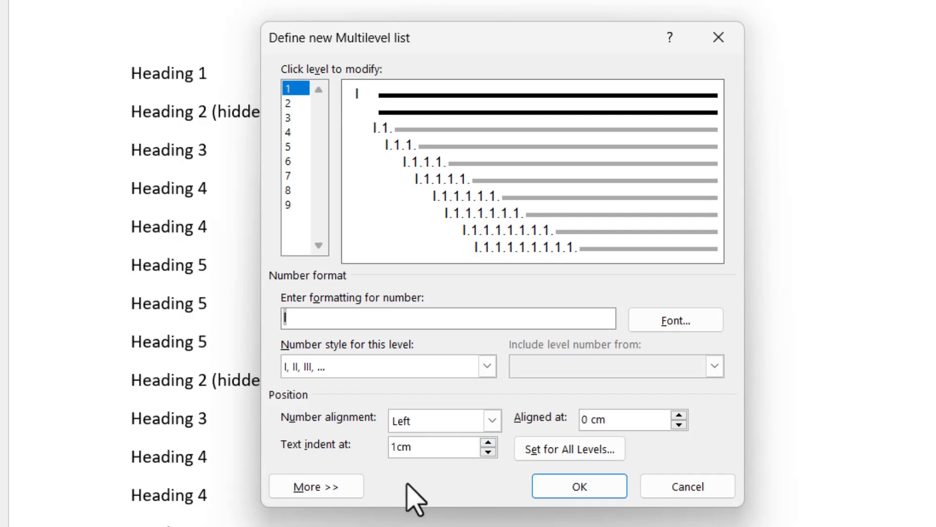
{"action": "left_click", "coordinate": [316, 486]}
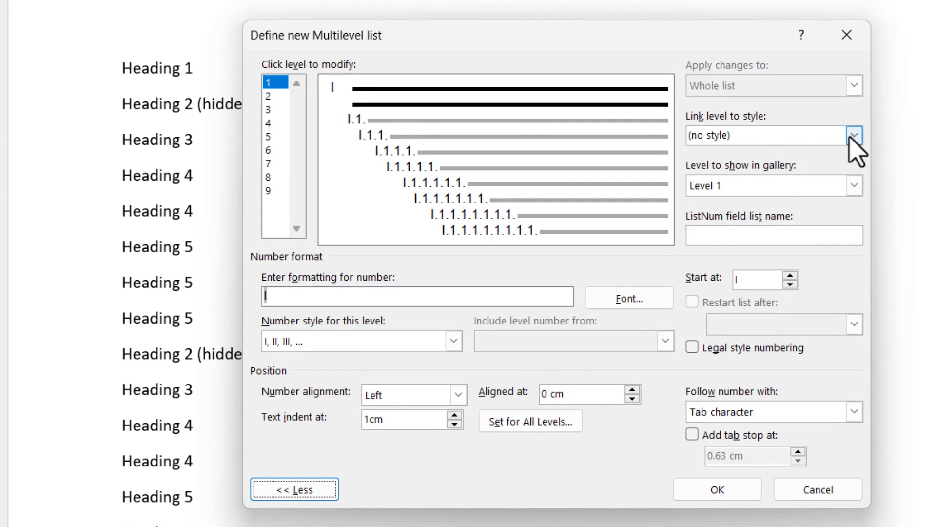
Link list level 1 to the Heading 1 style.
{"action": "left_click", "coordinate": [853, 135]}
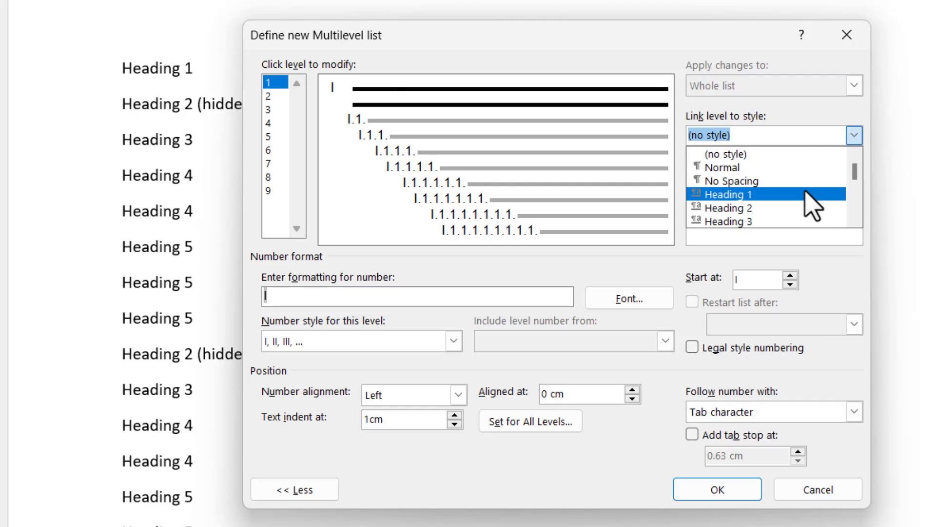
{"action": "left_click", "coordinate": [727, 194]}
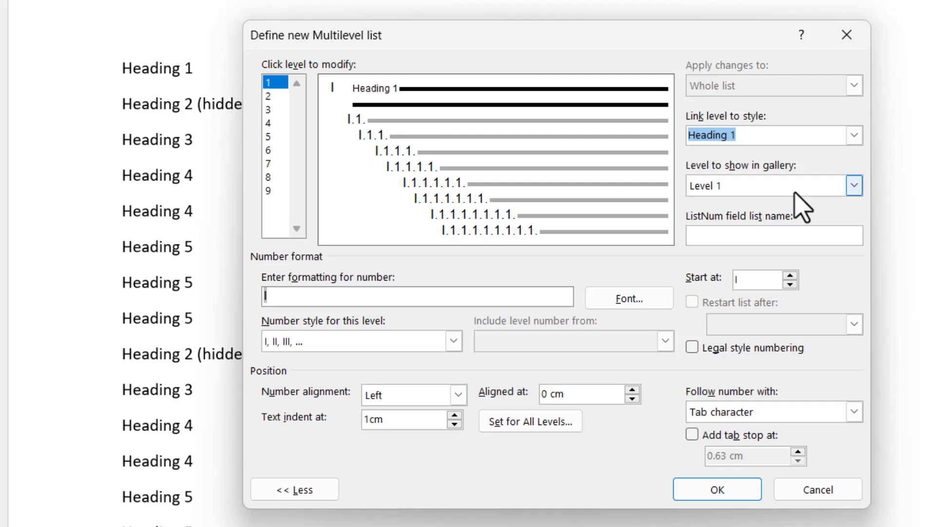
{"action": "mouse_move", "coordinate": [484, 188]}
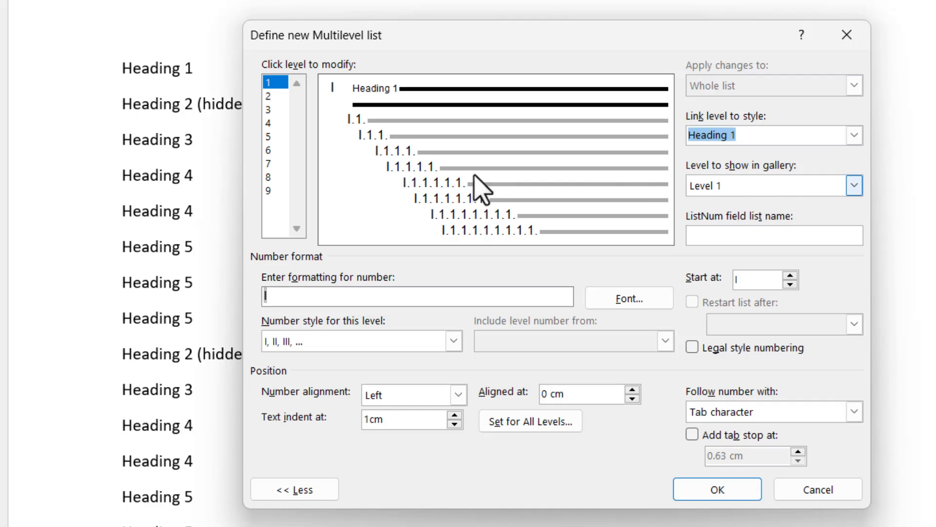
Make level 2 a plain 1, 2, 3 number with 1 cm indent, linked to Heading 2.
{"action": "left_click", "coordinate": [269, 104]}
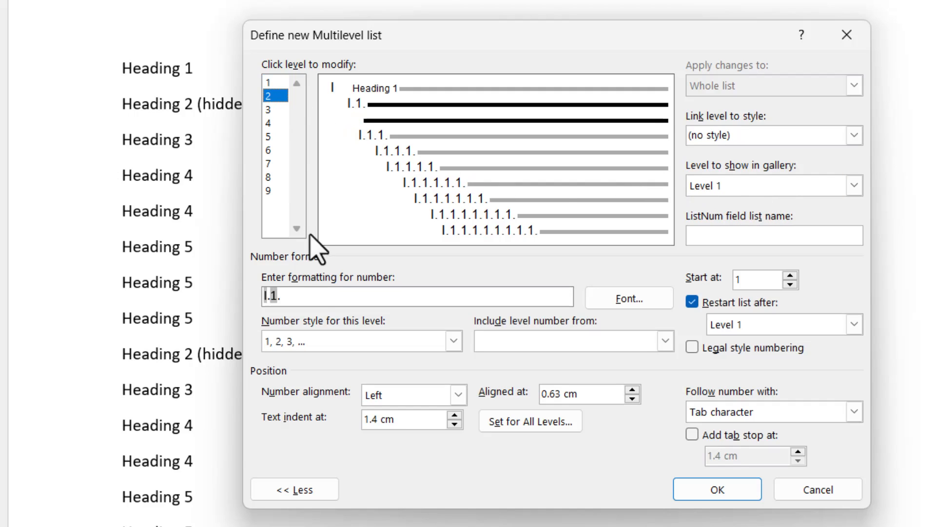
{"action": "key", "text": "Backspace"}
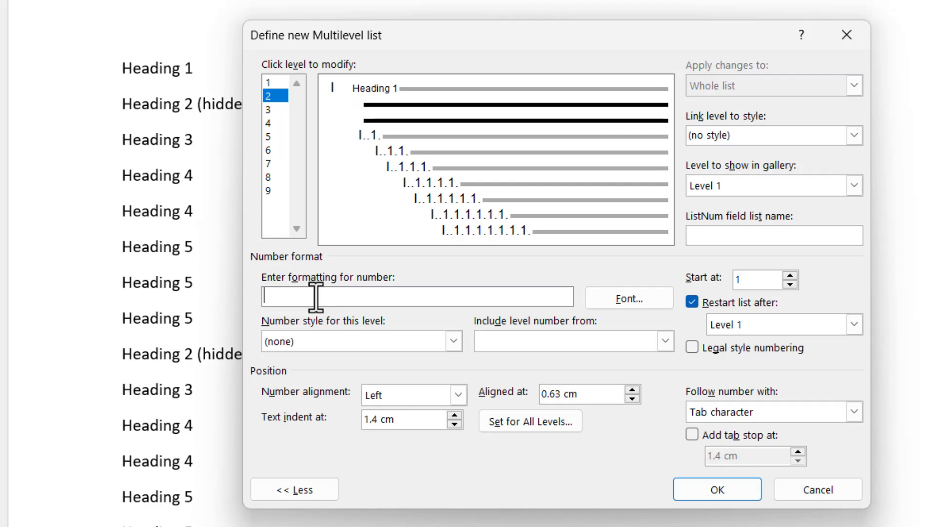
{"action": "mouse_move", "coordinate": [460, 33]}
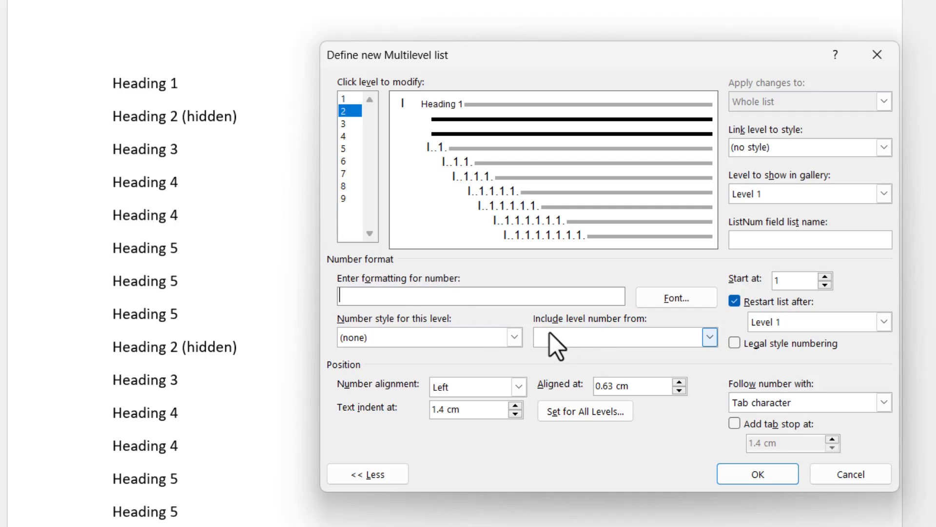
{"action": "left_click", "coordinate": [513, 337]}
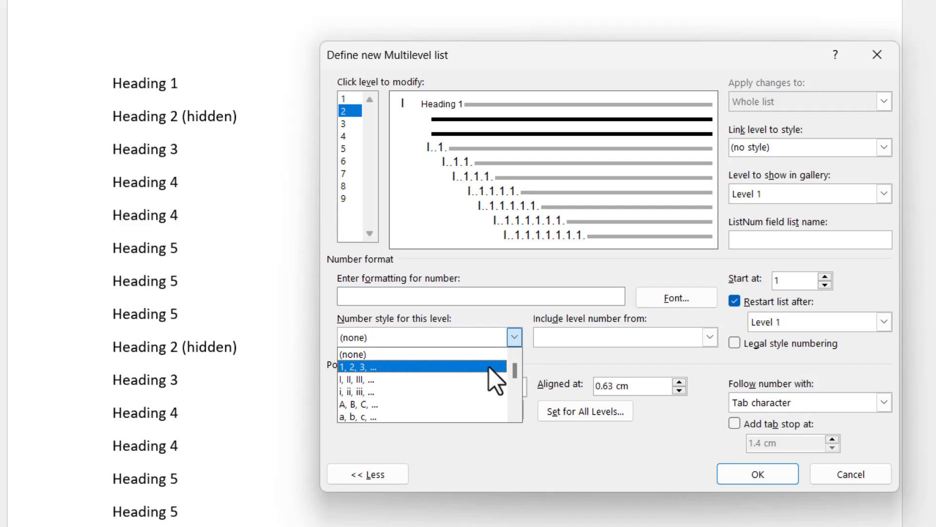
{"action": "left_click", "coordinate": [370, 366]}
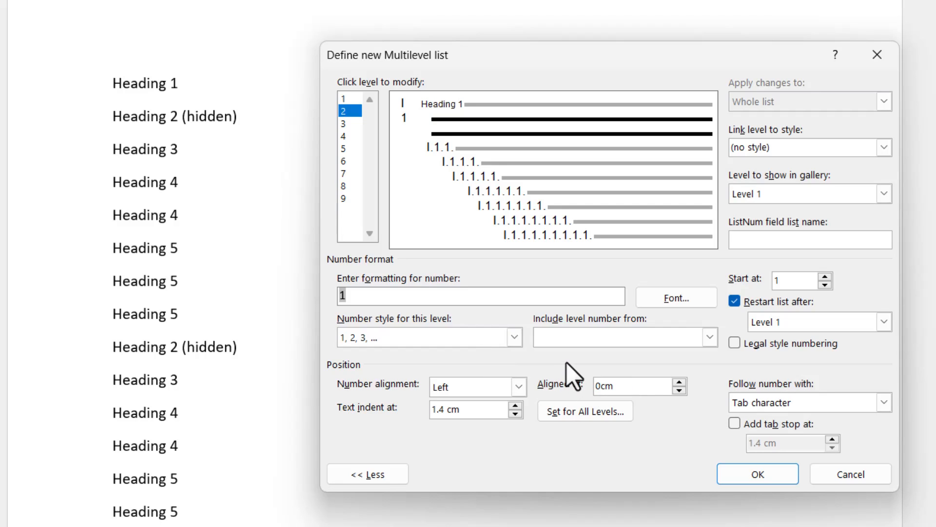
{"action": "triple_click", "coordinate": [454, 410]}
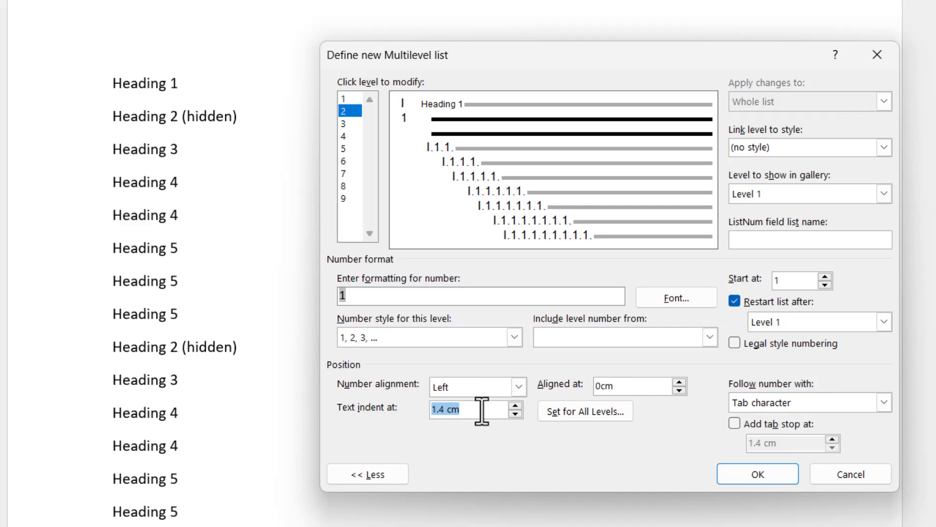
{"action": "type", "text": "1cm"}
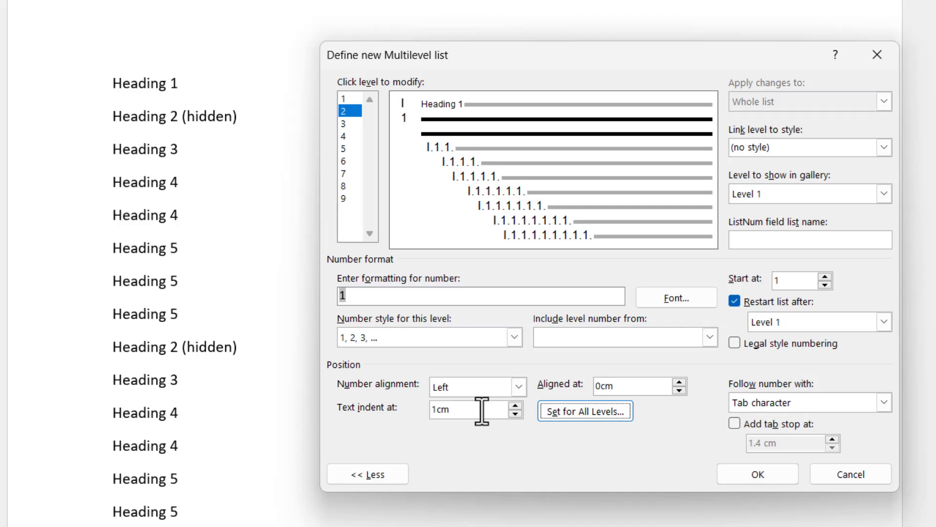
{"action": "mouse_move", "coordinate": [906, 223]}
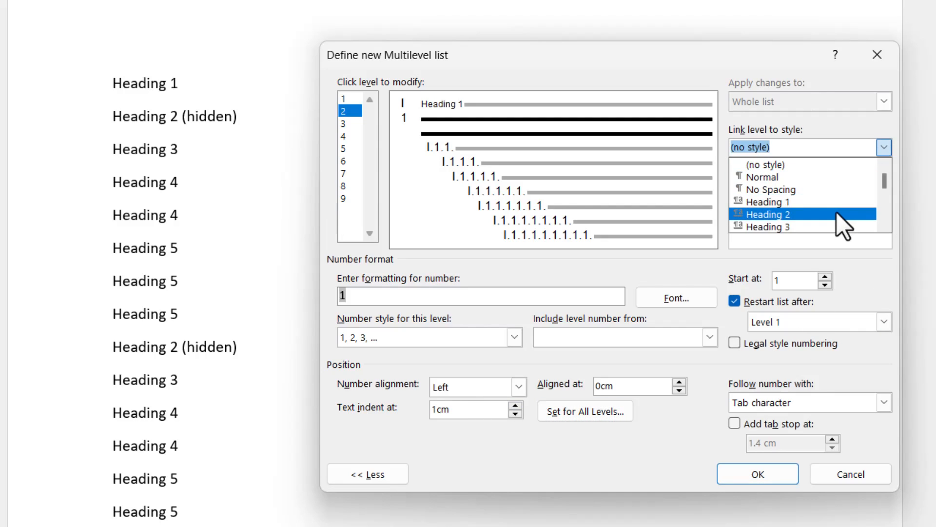
{"action": "left_click", "coordinate": [769, 213]}
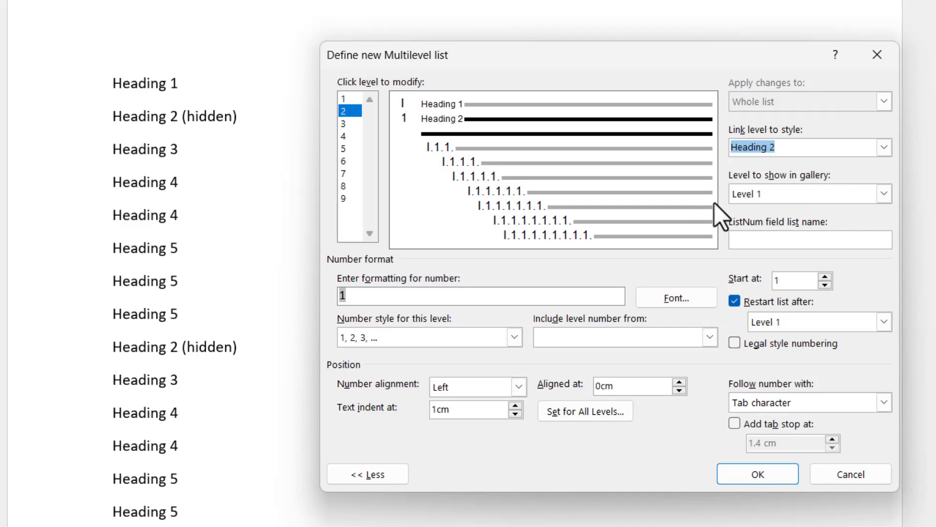
{"action": "mouse_move", "coordinate": [352, 135]}
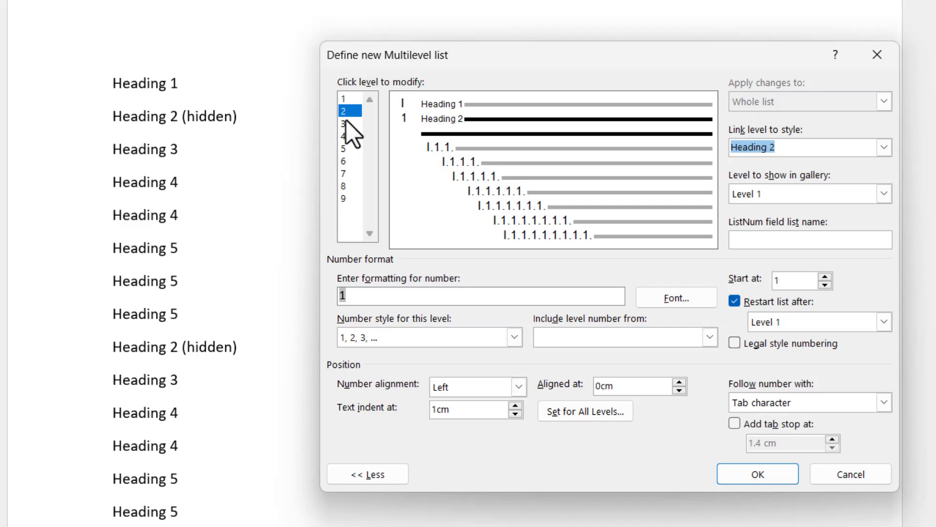
Rebuild the level 3 number format so it starts with the level 2 number.
{"action": "left_click", "coordinate": [342, 125]}
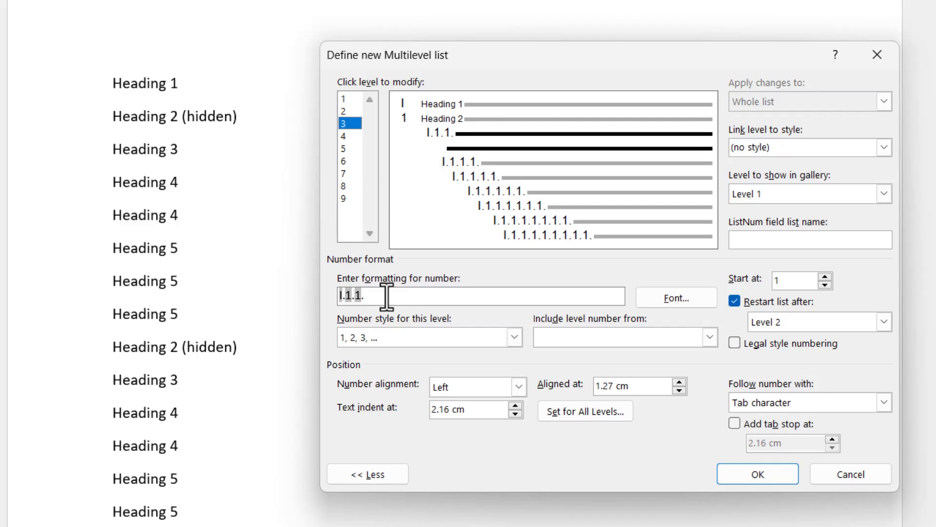
{"action": "key", "text": "Backspace"}
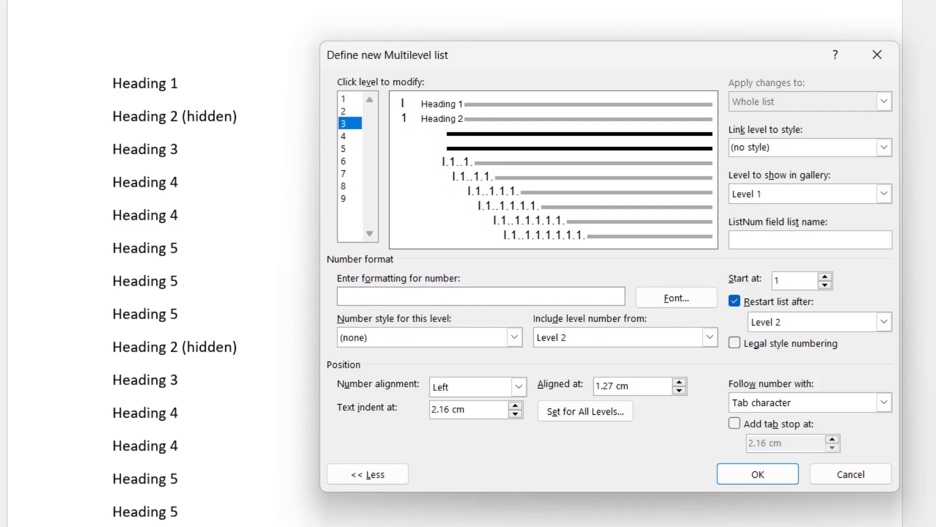
{"action": "left_click", "coordinate": [481, 296]}
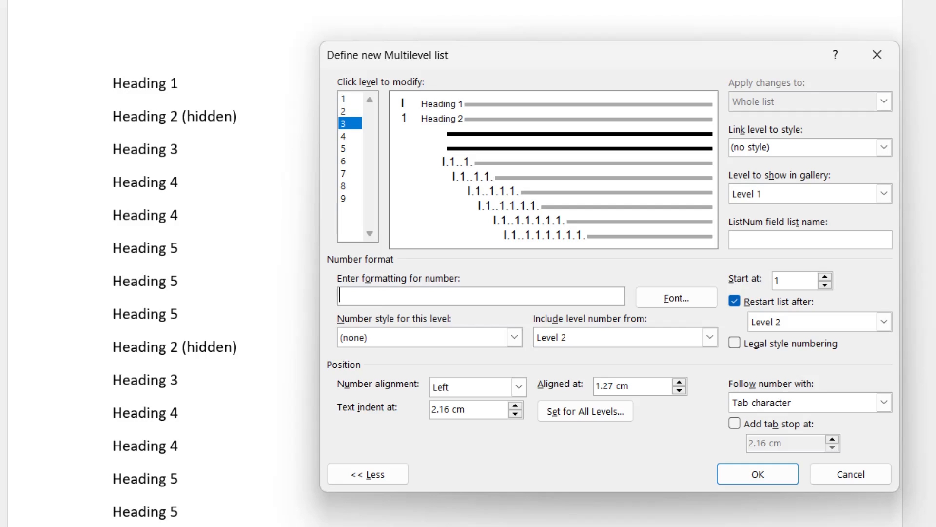
{"action": "mouse_move", "coordinate": [627, 392]}
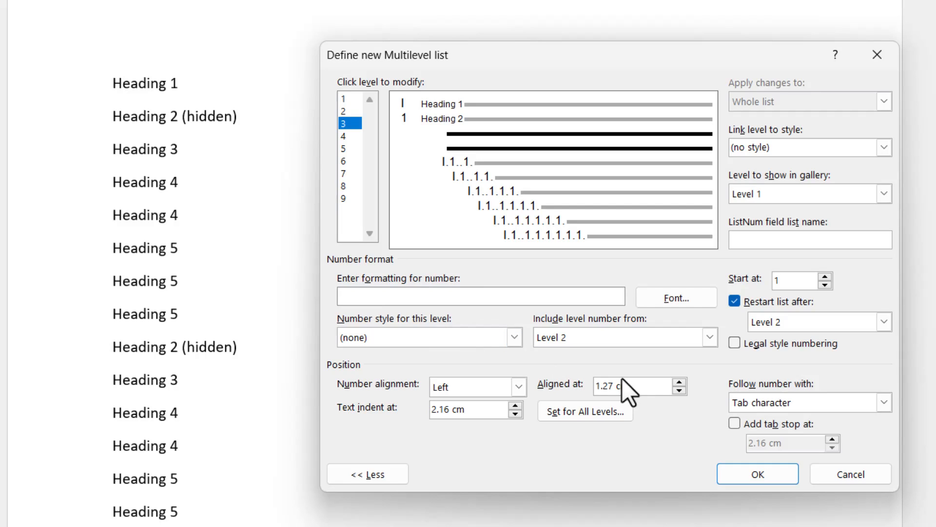
{"action": "left_click", "coordinate": [710, 337]}
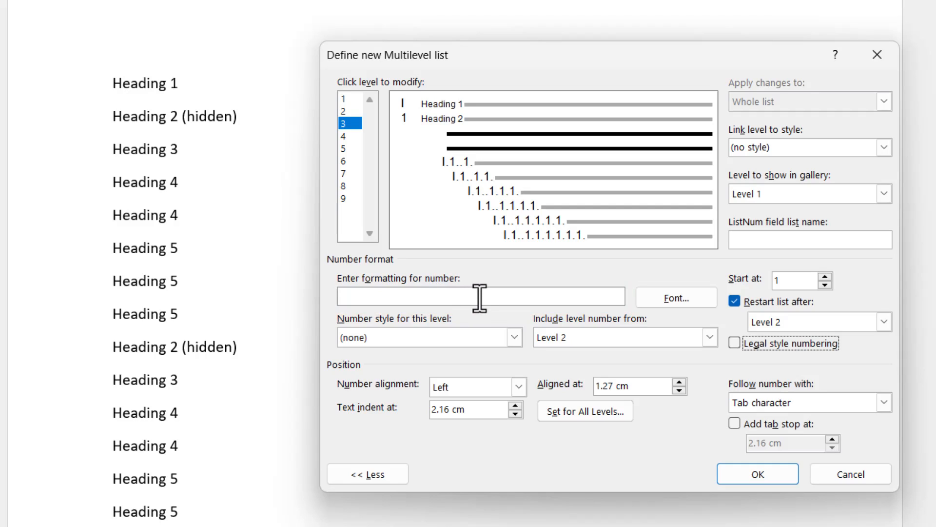
{"action": "left_click", "coordinate": [710, 337]}
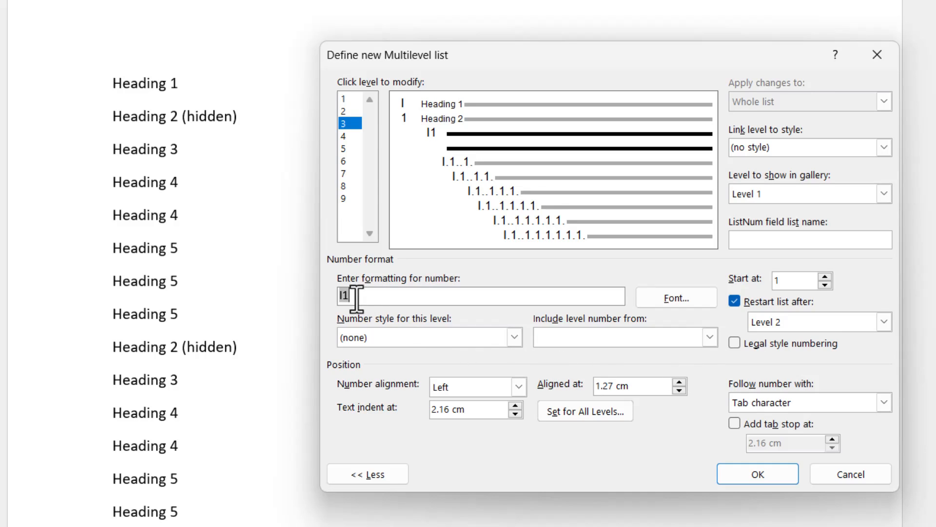
{"action": "mouse_move", "coordinate": [370, 295]}
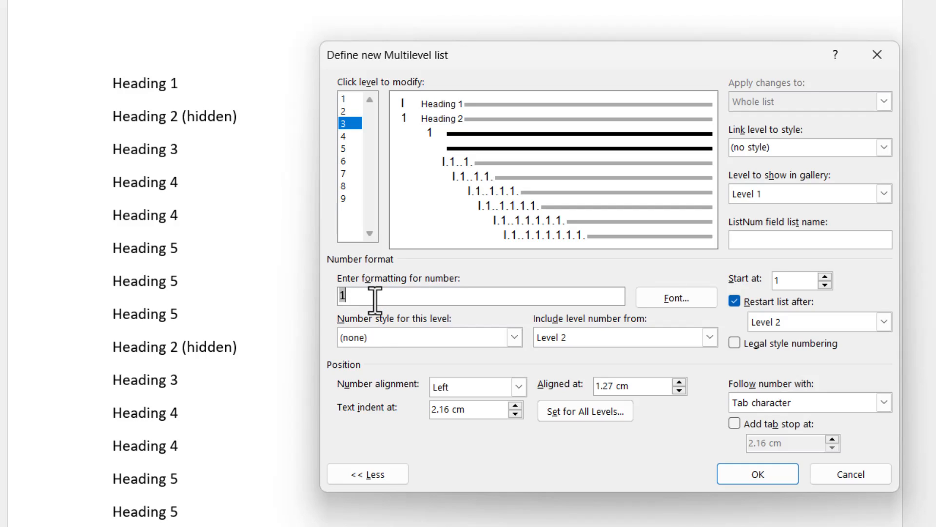
{"action": "left_click", "coordinate": [624, 337]}
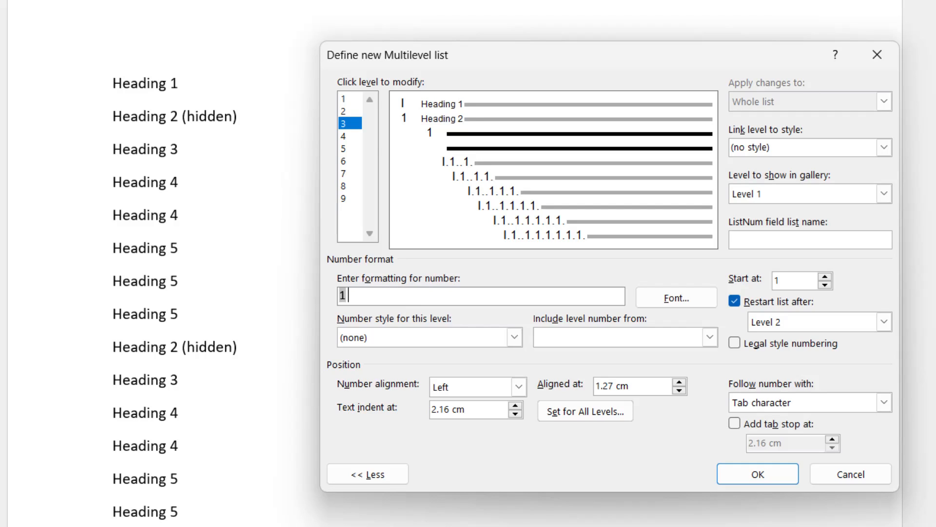
Add A, B, C lettering and a 2 cm indent, and link level 3 to Heading 3.
{"action": "left_click", "coordinate": [513, 337]}
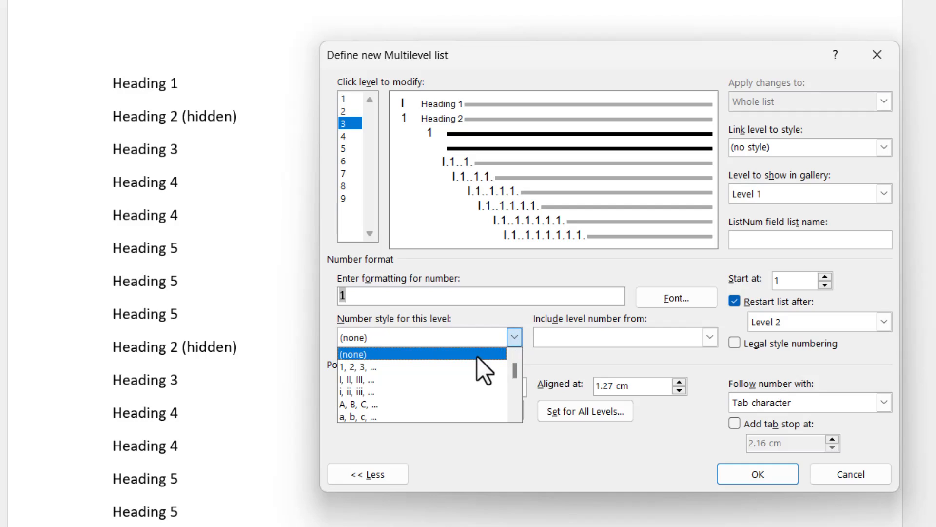
{"action": "left_click", "coordinate": [358, 404]}
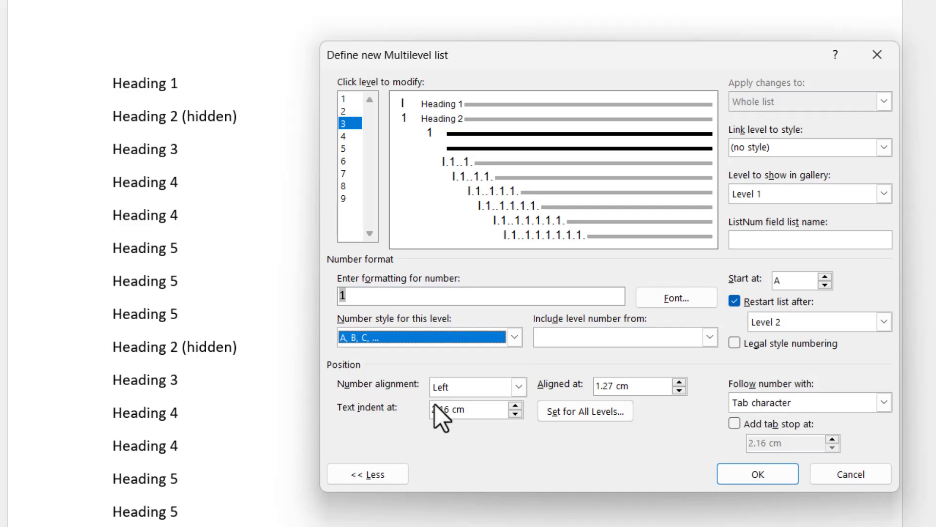
{"action": "type", "text": "A"}
{"action": "left_click", "coordinate": [640, 386]}
{"action": "type", "text": "1"}
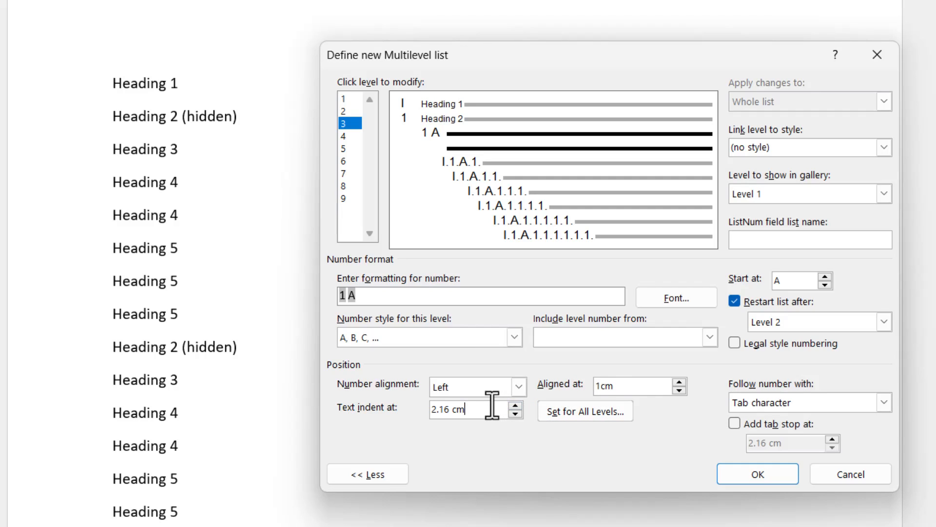
{"action": "type", "text": "2"}
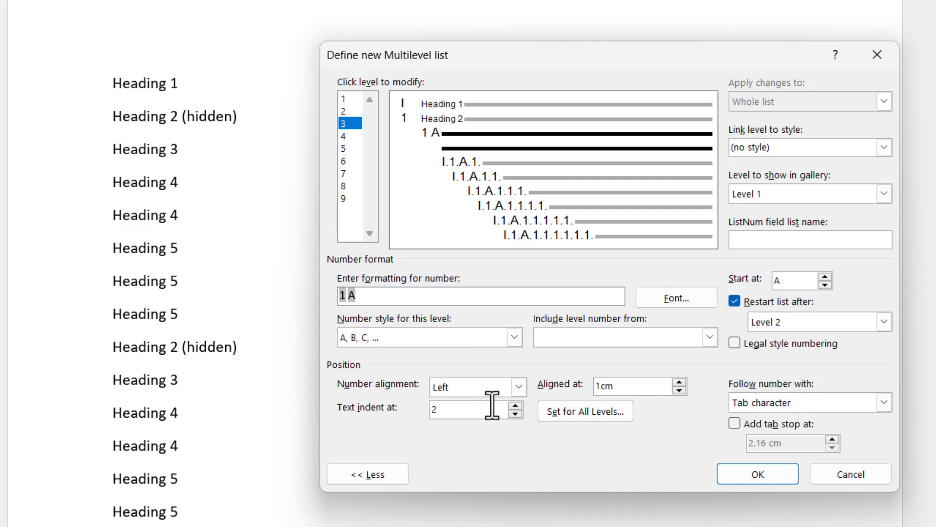
{"action": "type", "text": "cm"}
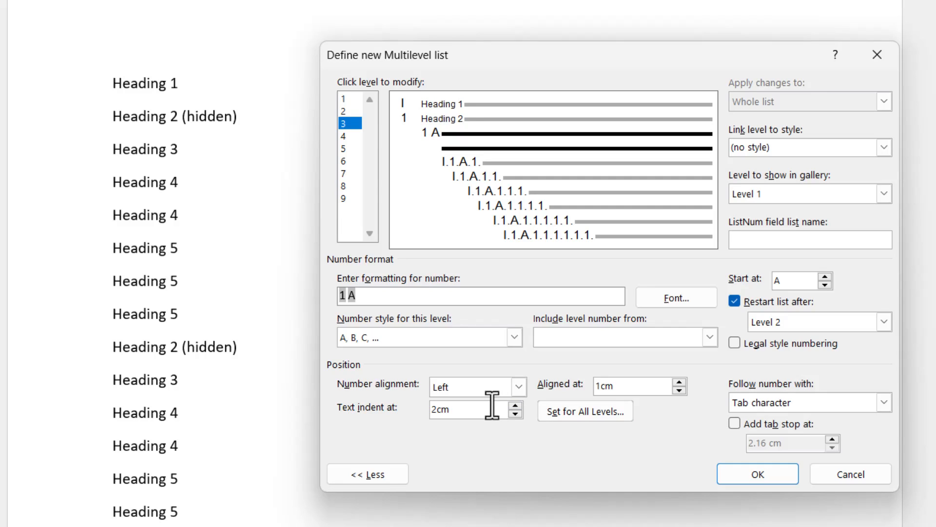
{"action": "mouse_move", "coordinate": [803, 279]}
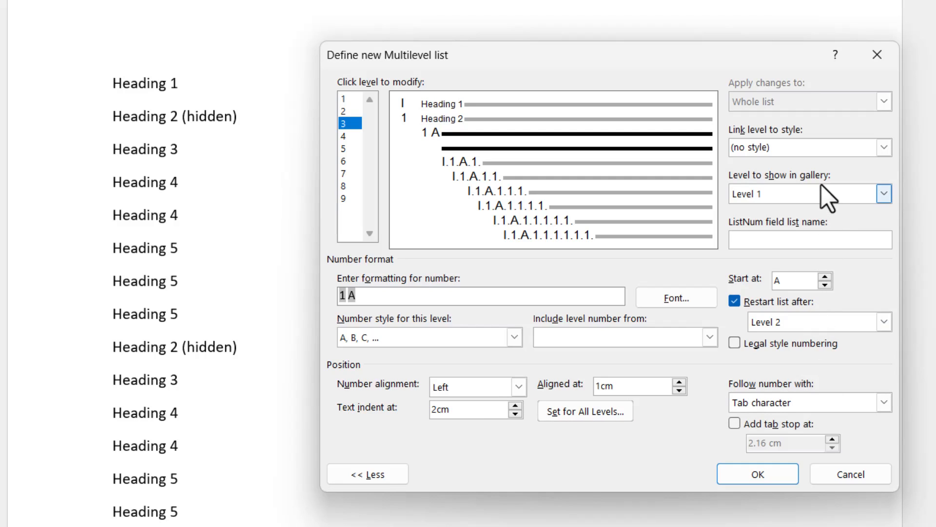
{"action": "left_click", "coordinate": [883, 147]}
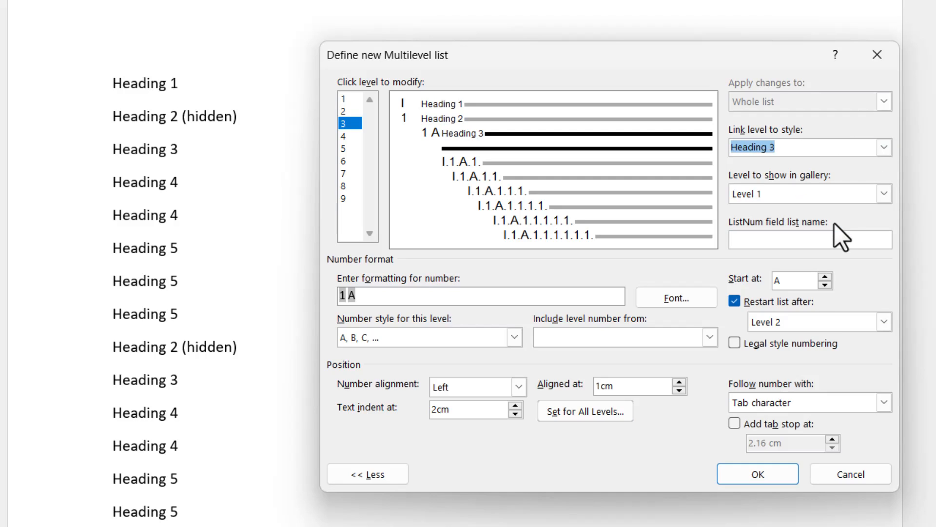
{"action": "mouse_move", "coordinate": [469, 186]}
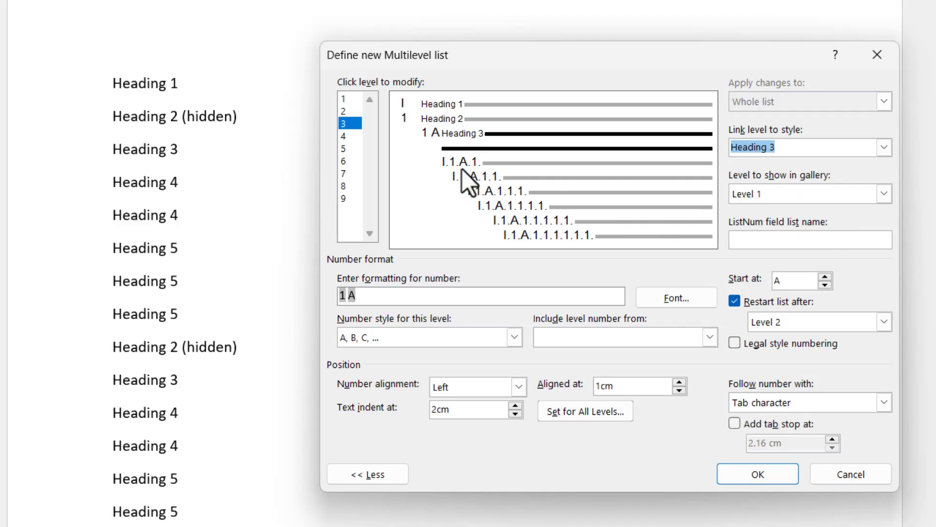
Set level 4 to letters starting at B, aligned 1.4 cm, 2 cm indent, linked to Heading 4.
{"action": "left_click", "coordinate": [345, 136]}
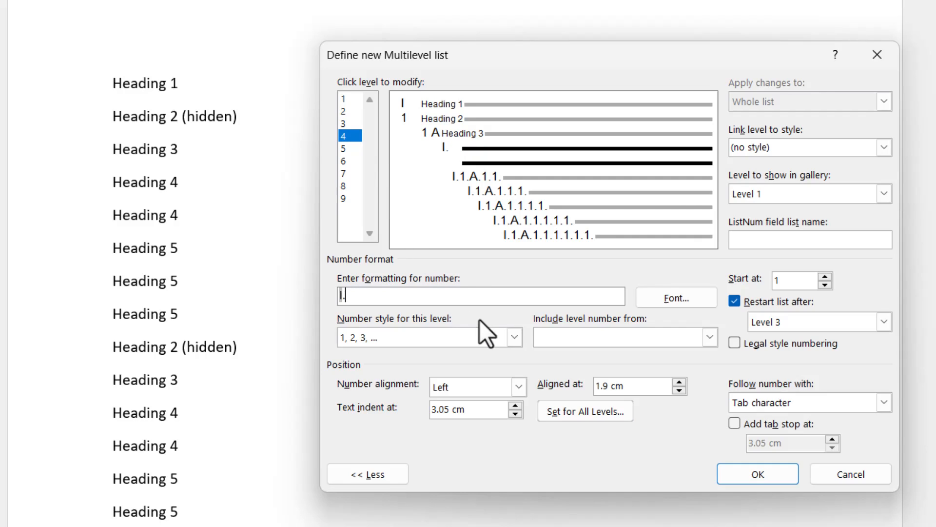
{"action": "left_click", "coordinate": [513, 337]}
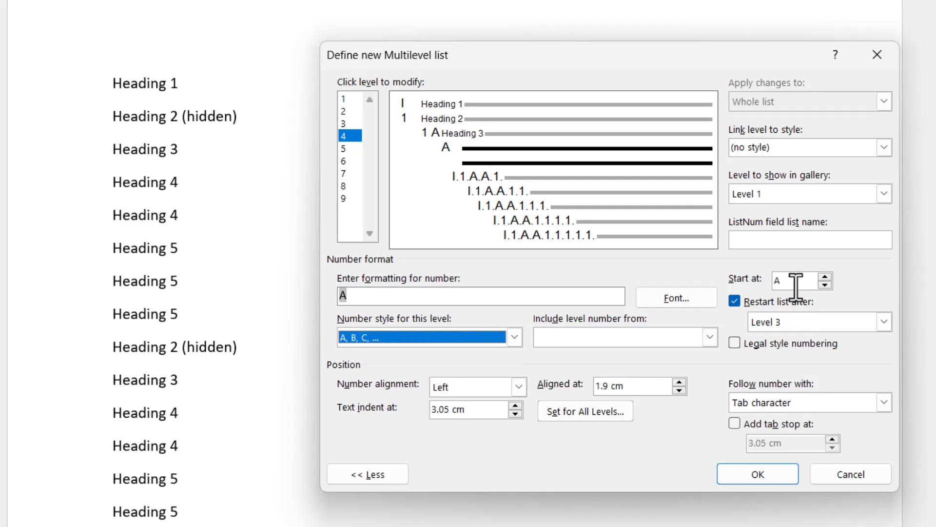
{"action": "left_click", "coordinate": [822, 276]}
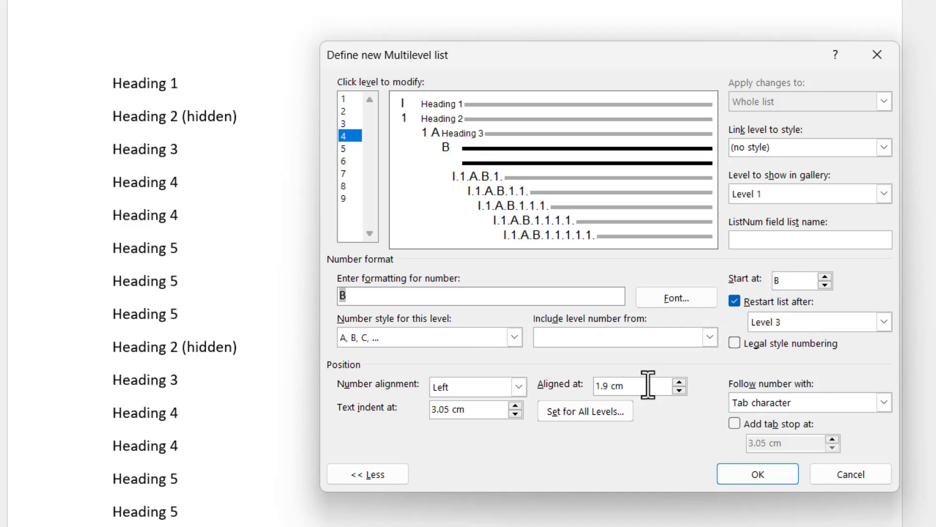
{"action": "mouse_move", "coordinate": [514, 412]}
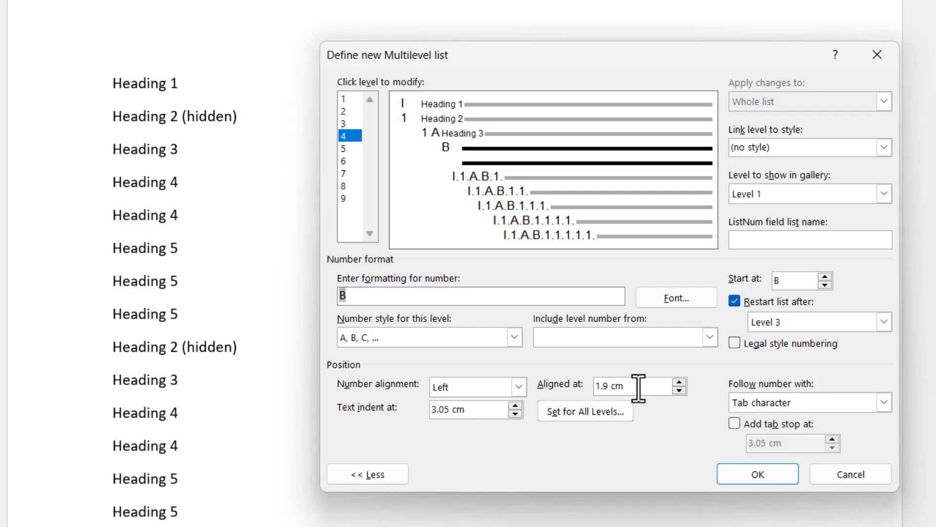
{"action": "left_click", "coordinate": [609, 385]}
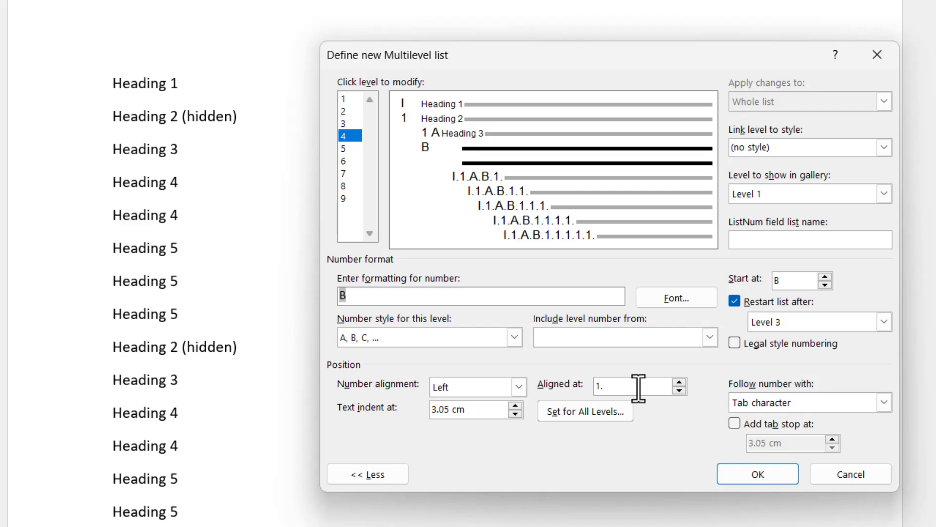
{"action": "type", "text": "1.4cm"}
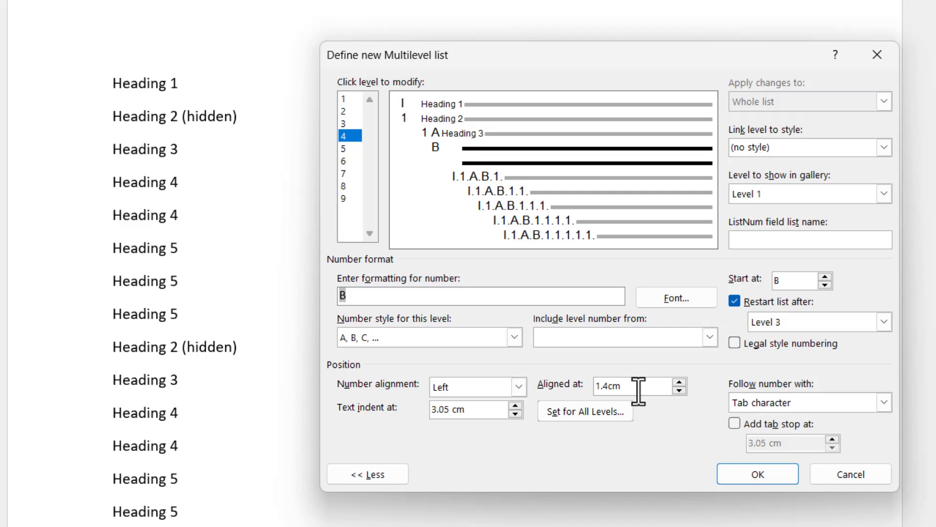
{"action": "triple_click", "coordinate": [466, 410]}
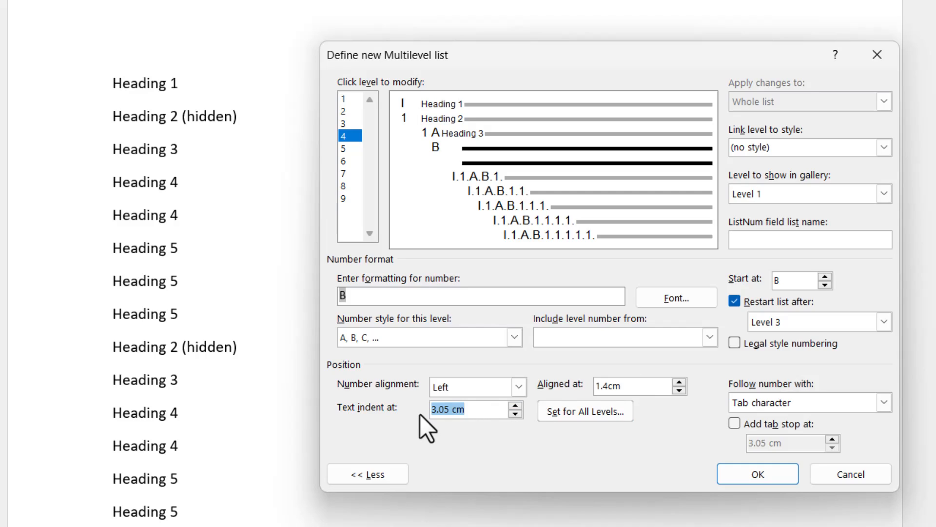
{"action": "type", "text": "2cm"}
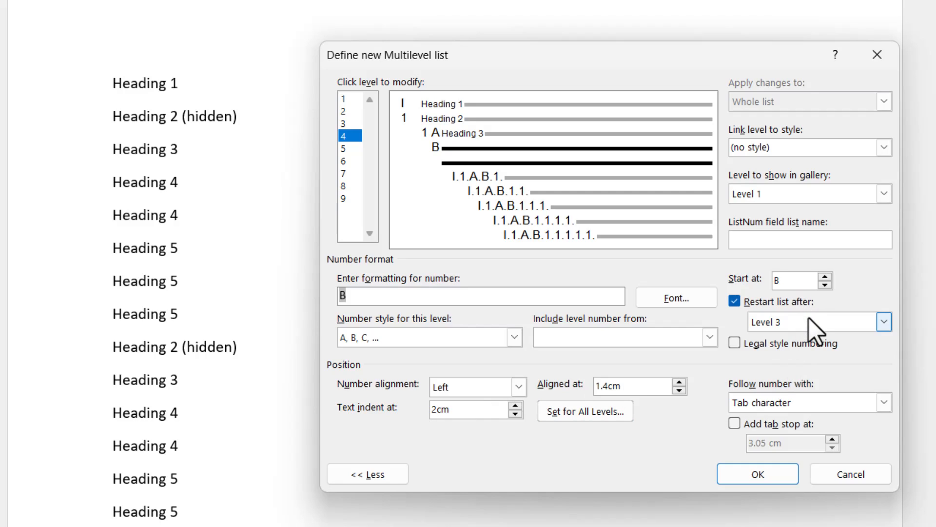
{"action": "mouse_move", "coordinate": [814, 334]}
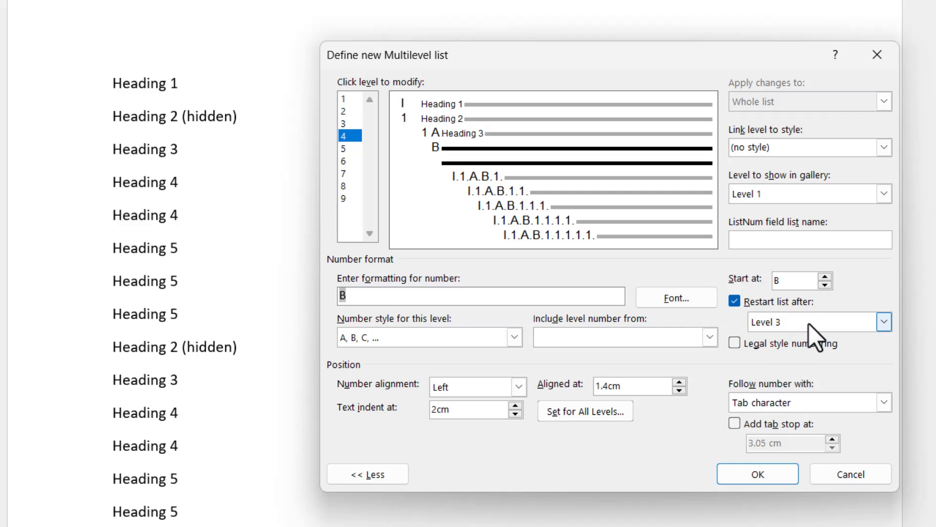
{"action": "mouse_move", "coordinate": [819, 179]}
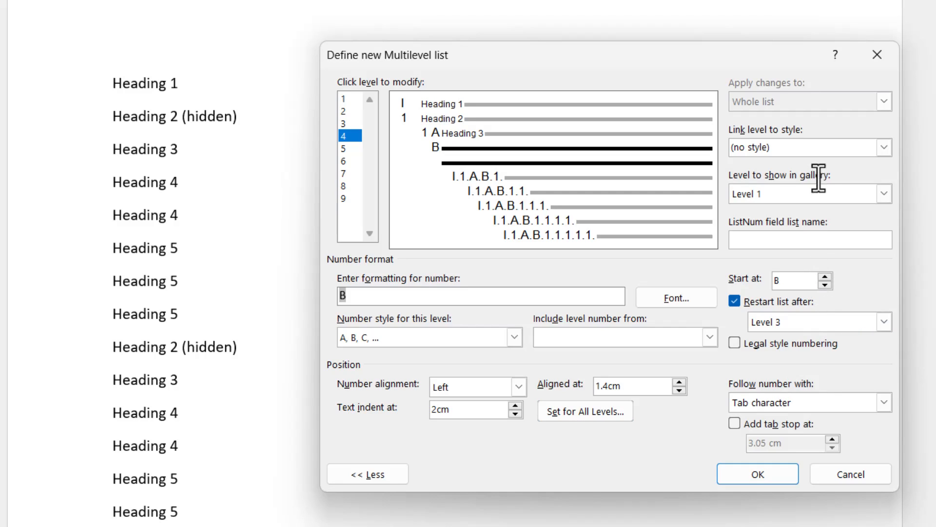
{"action": "left_click", "coordinate": [884, 147]}
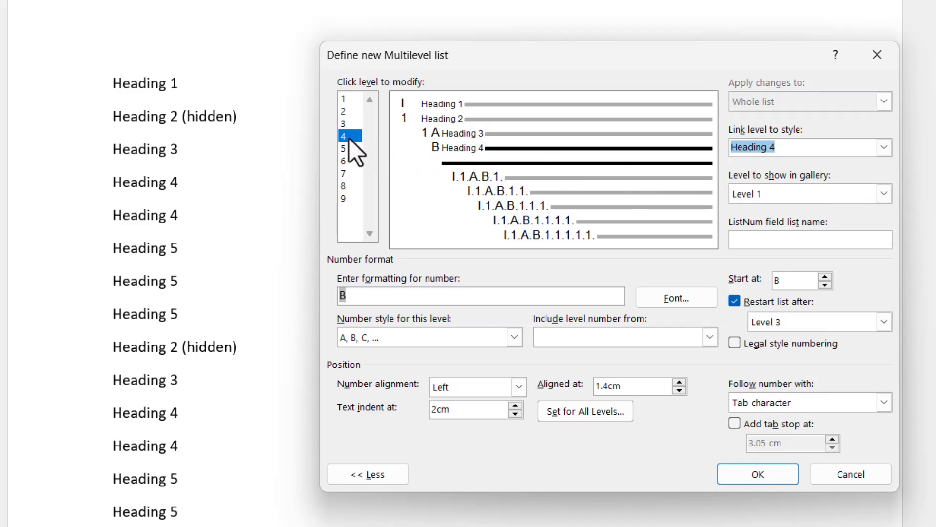
{"action": "left_click", "coordinate": [347, 150]}
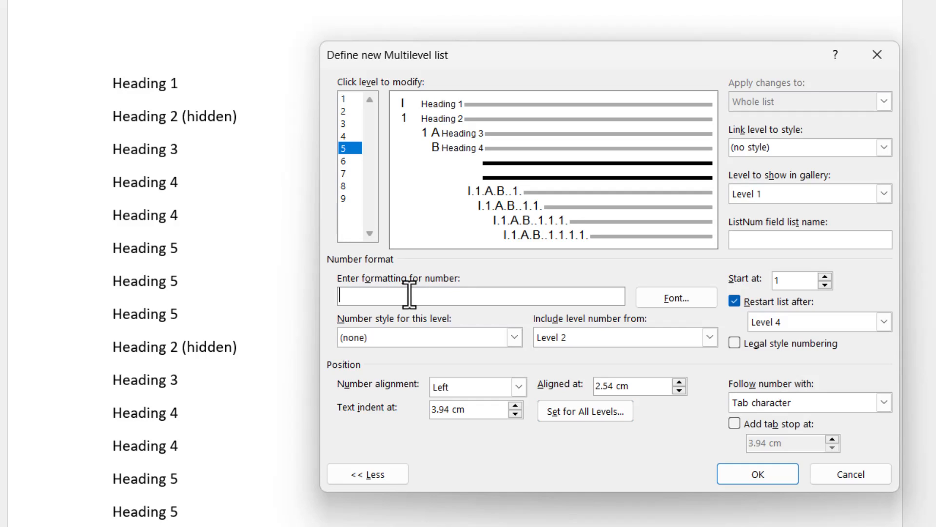
Number level 5 as (i), (ii), (iii) with a 4 cm indent, linked to Heading 5.
{"action": "type", "text": "("}
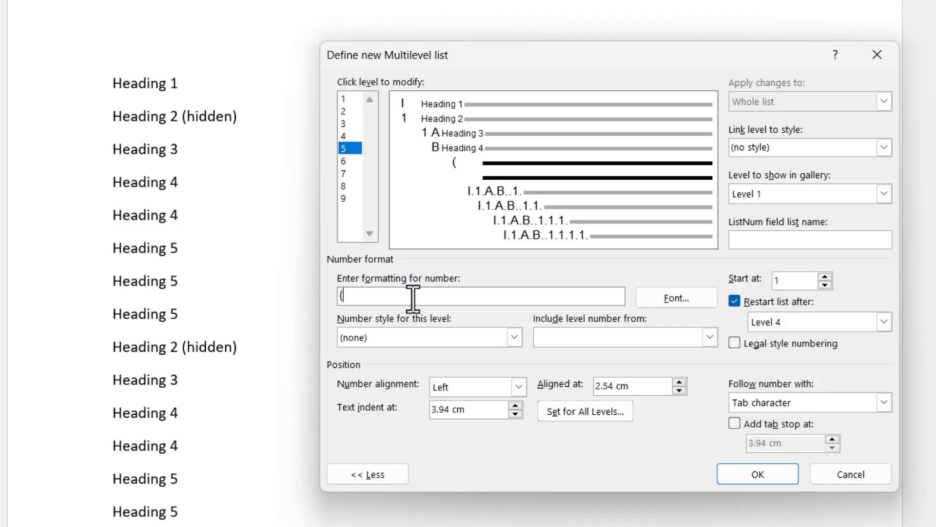
{"action": "left_click", "coordinate": [511, 338]}
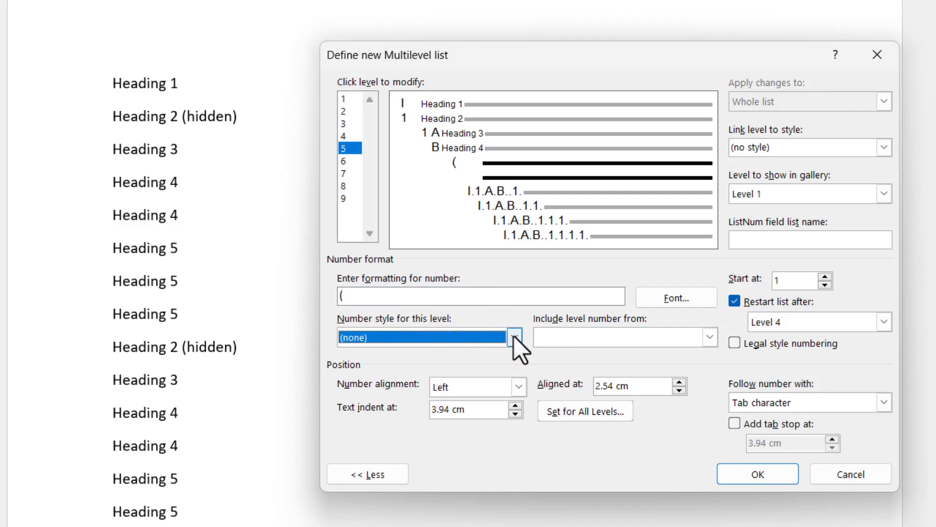
{"action": "left_click", "coordinate": [513, 337]}
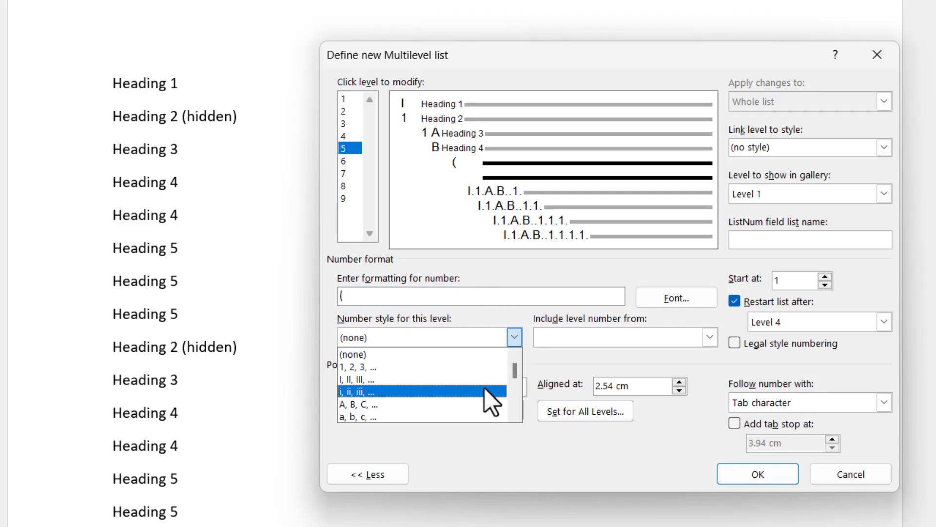
{"action": "left_click", "coordinate": [361, 391]}
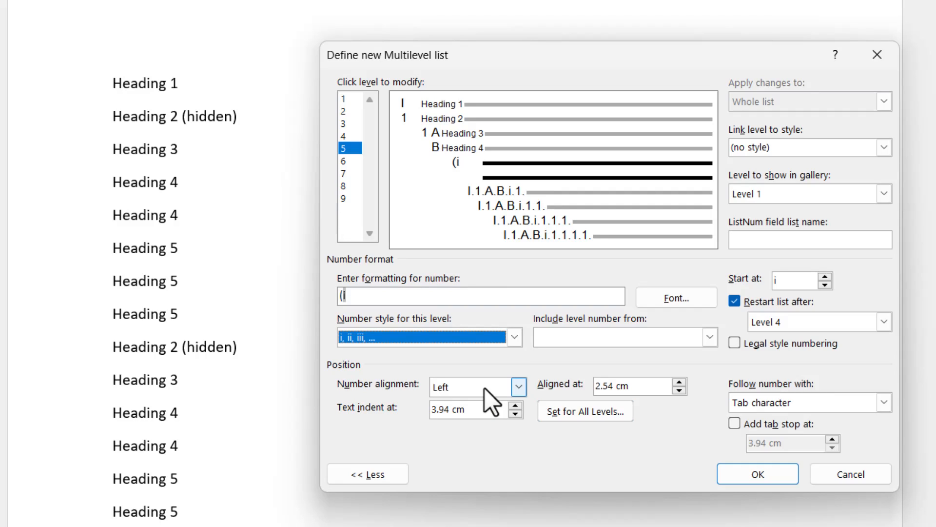
{"action": "left_click", "coordinate": [513, 337]}
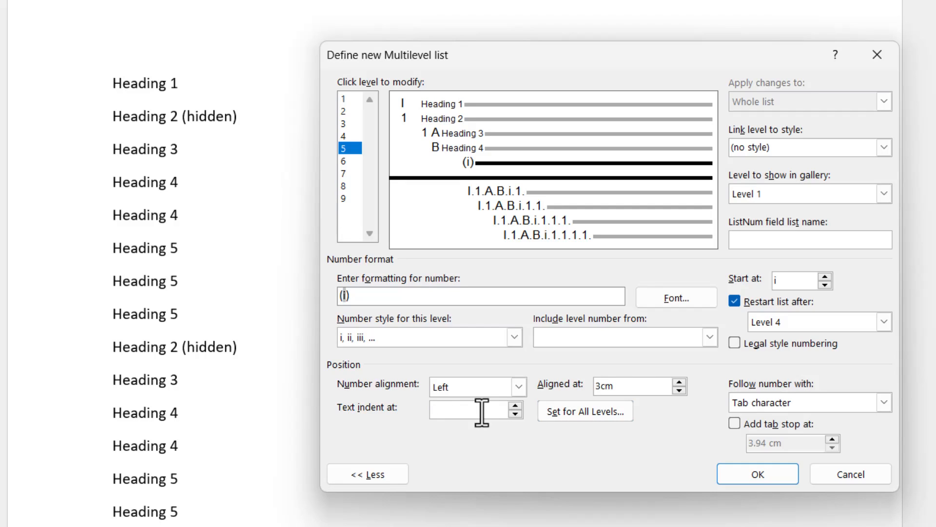
{"action": "type", "text": "4cm"}
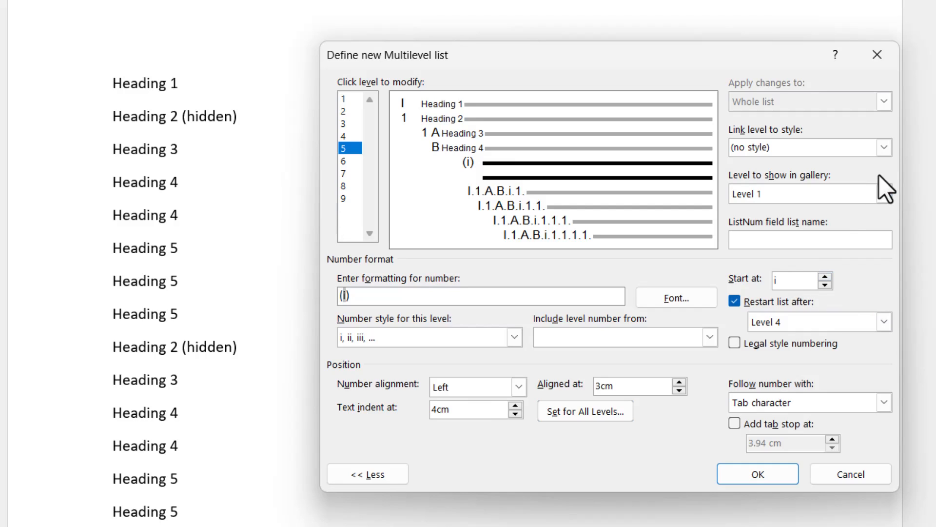
{"action": "left_click", "coordinate": [884, 147]}
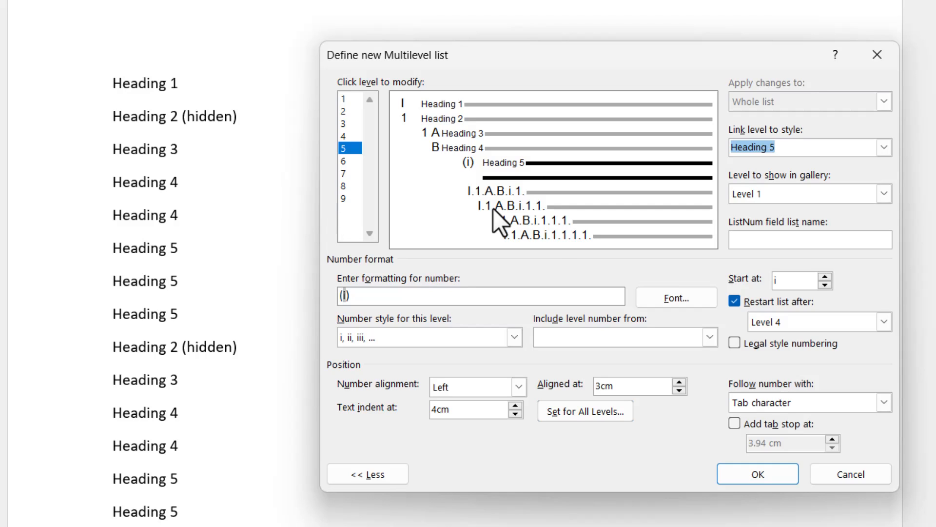
{"action": "left_click", "coordinate": [756, 473]}
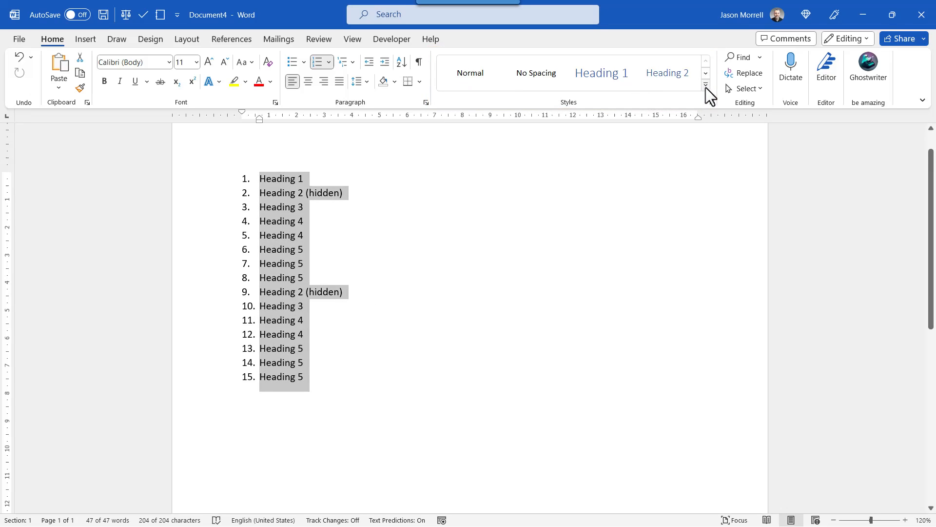
Show the Styles pane beside the page and review its Style Pane Options.
{"action": "left_click", "coordinate": [705, 85]}
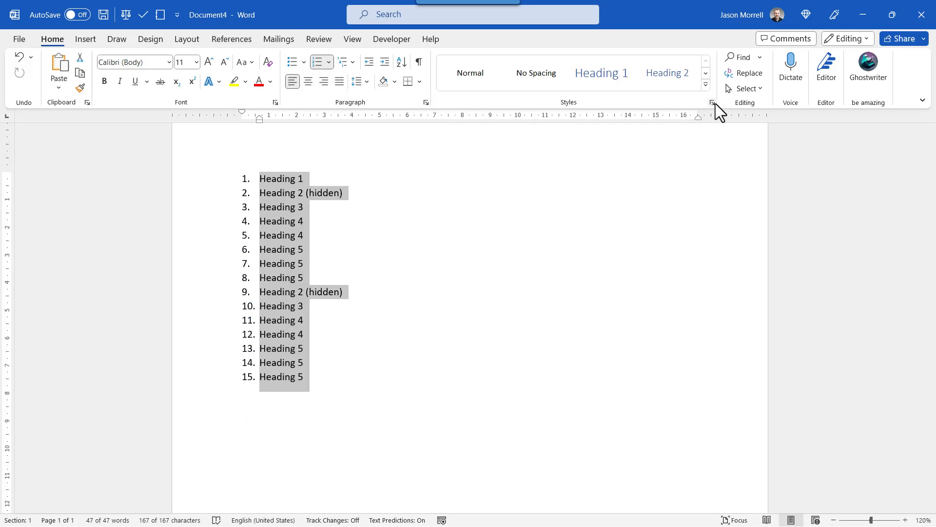
{"action": "left_click", "coordinate": [712, 101]}
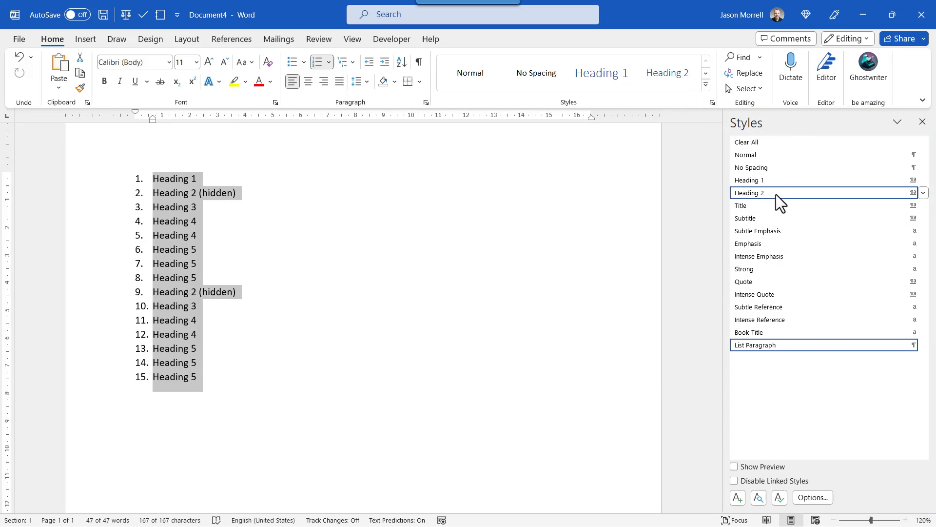
{"action": "mouse_move", "coordinate": [776, 192]}
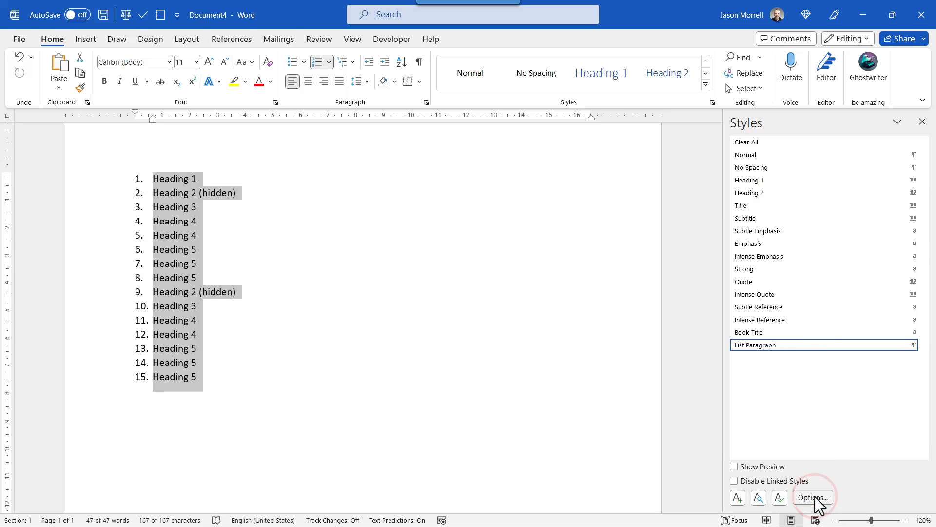
{"action": "left_click", "coordinate": [811, 497]}
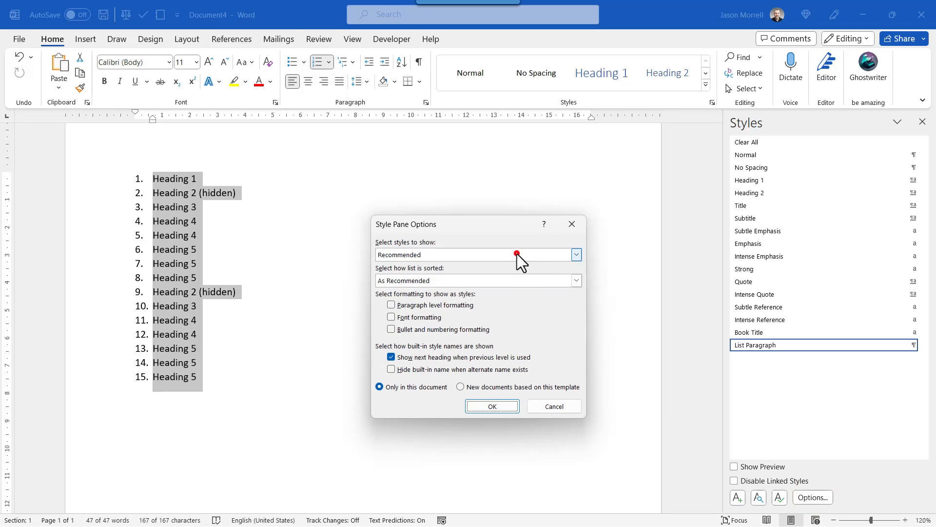
{"action": "left_click", "coordinate": [575, 254]}
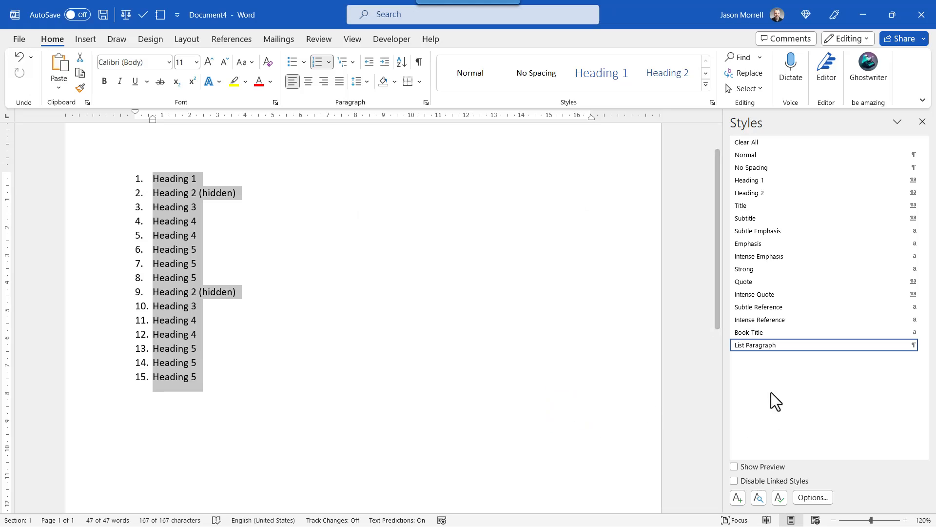
Apply Heading 1 through Heading 5 styles to their outline lines from the Styles pane.
{"action": "left_click", "coordinate": [175, 179]}
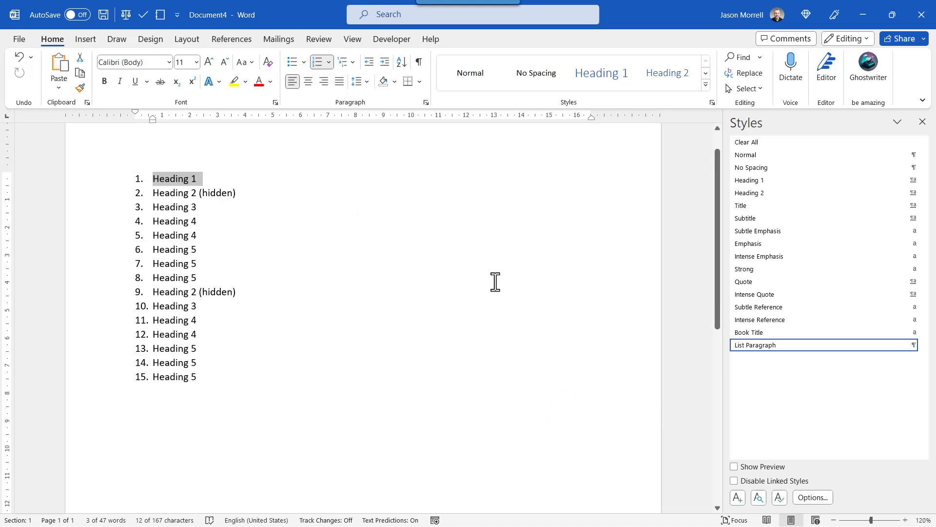
{"action": "left_click", "coordinate": [749, 180]}
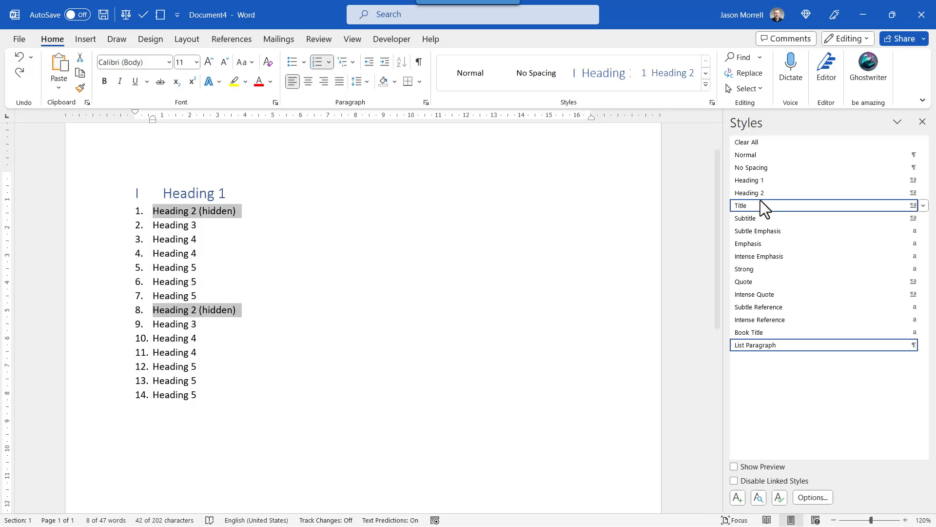
{"action": "left_click", "coordinate": [750, 192]}
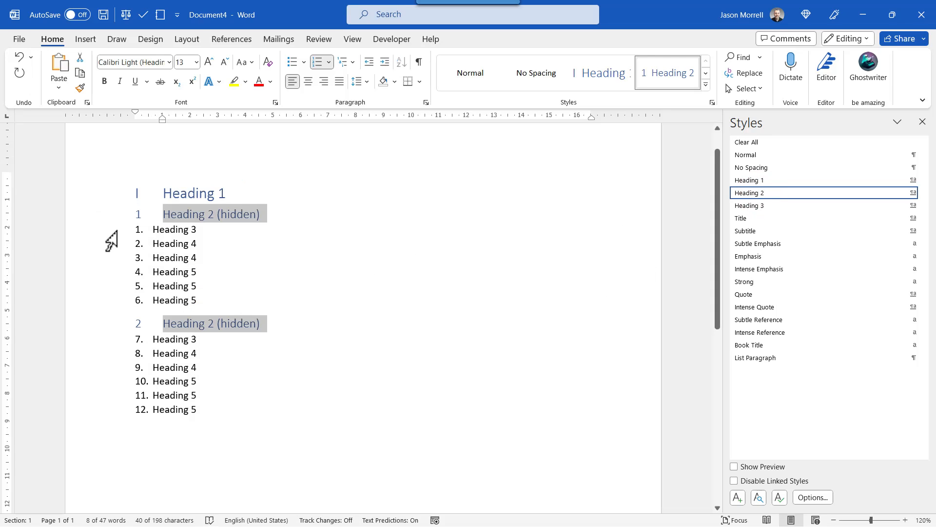
{"action": "left_click", "coordinate": [175, 229]}
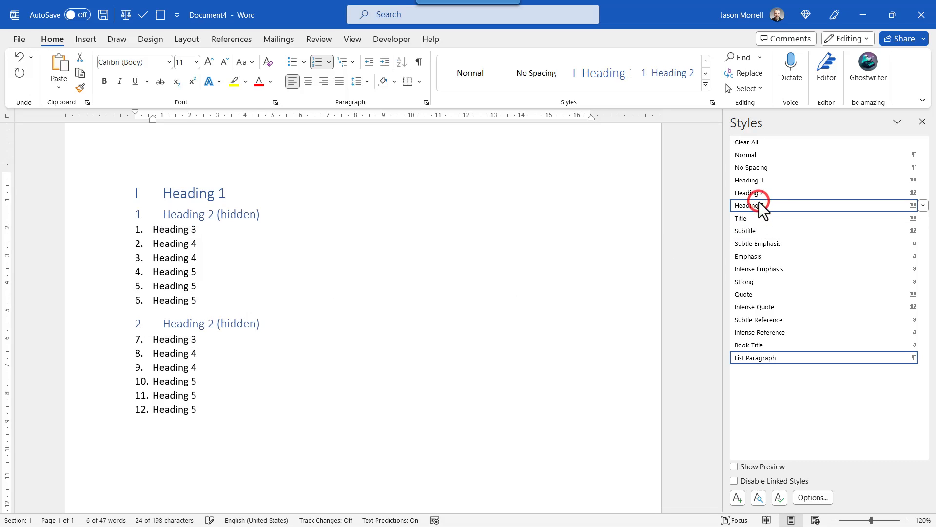
{"action": "left_click", "coordinate": [749, 205]}
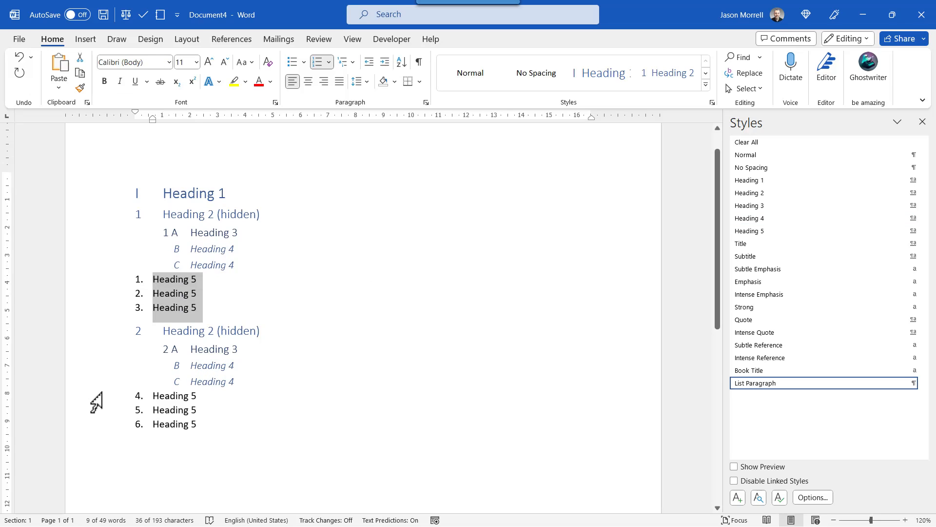
{"action": "left_click", "coordinate": [749, 231]}
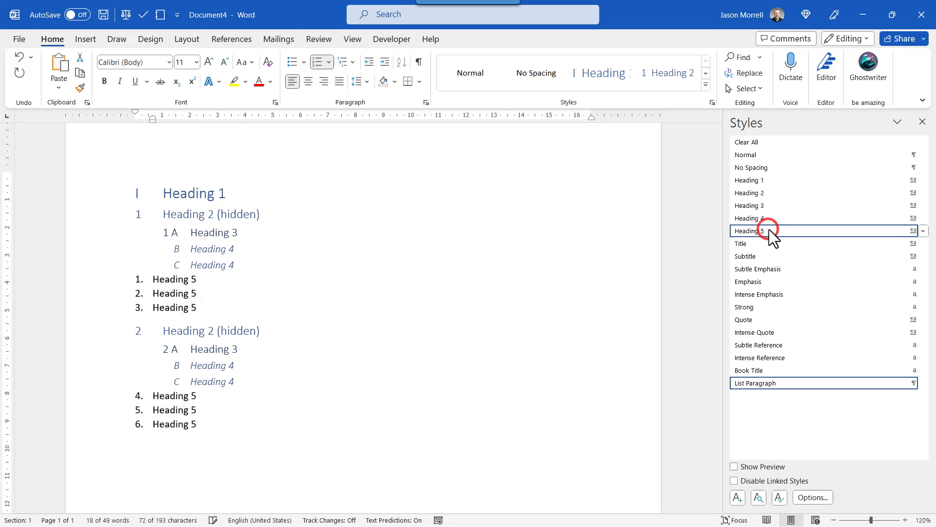
{"action": "left_click", "coordinate": [749, 230]}
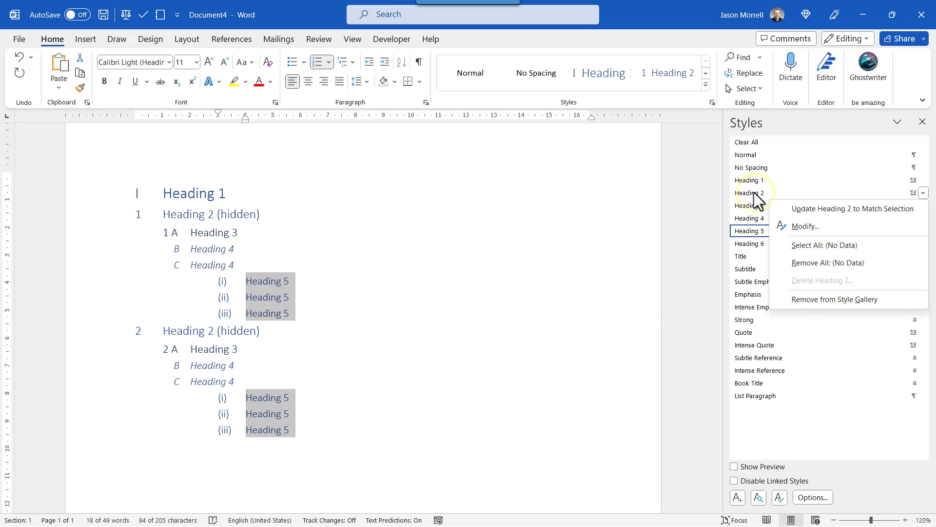
Modify the Heading 2 style to use red font and the Hidden font effect.
{"action": "left_click", "coordinate": [806, 226]}
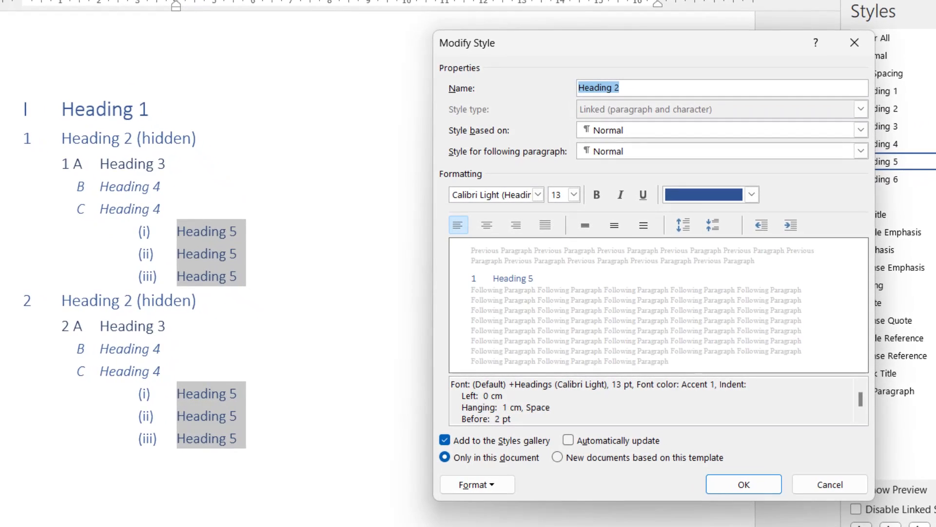
{"action": "left_click", "coordinate": [750, 194]}
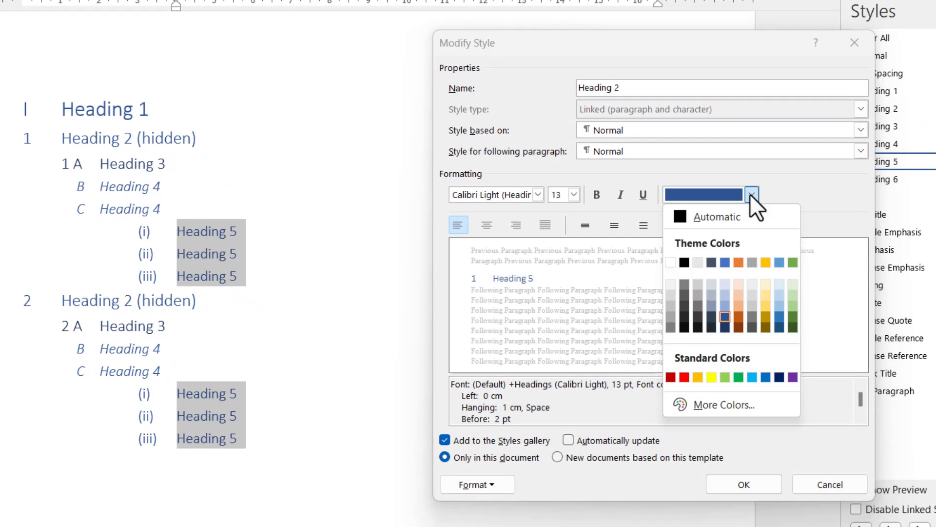
{"action": "left_click", "coordinate": [683, 377]}
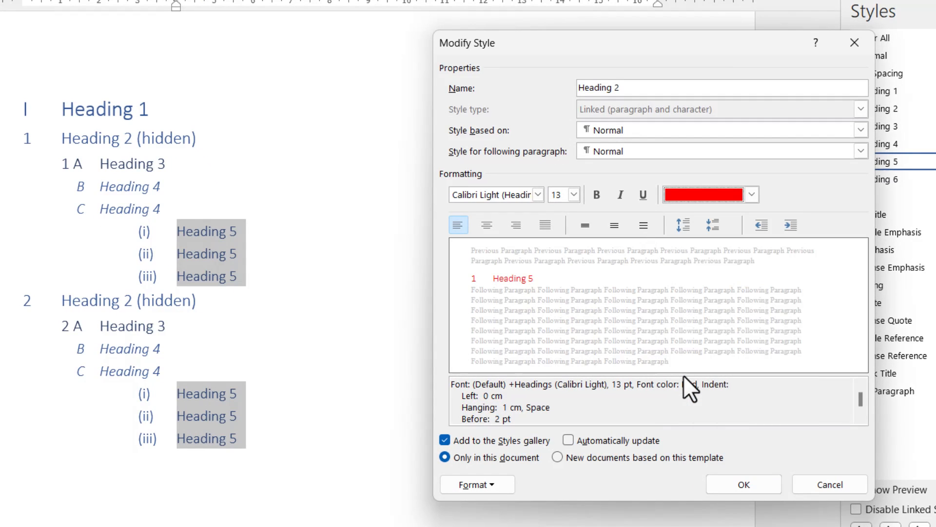
{"action": "left_click", "coordinate": [476, 484]}
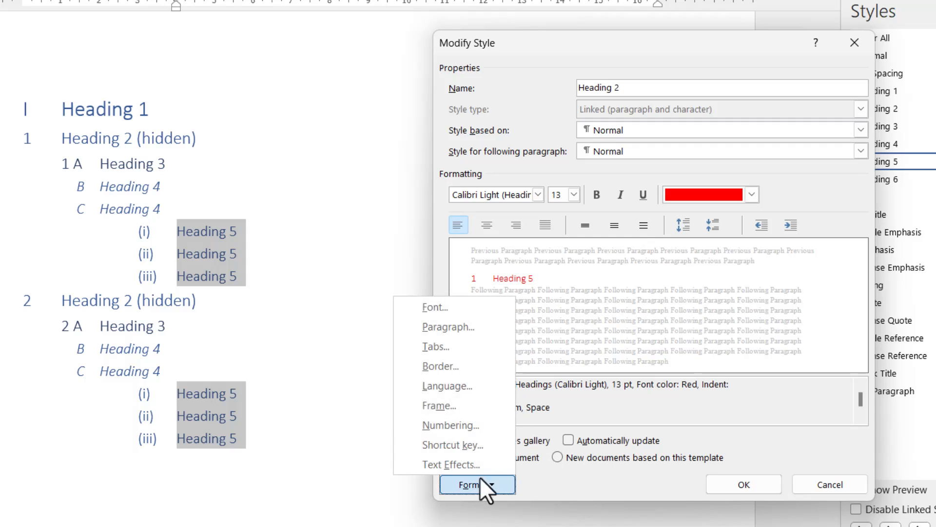
{"action": "left_click", "coordinate": [436, 307]}
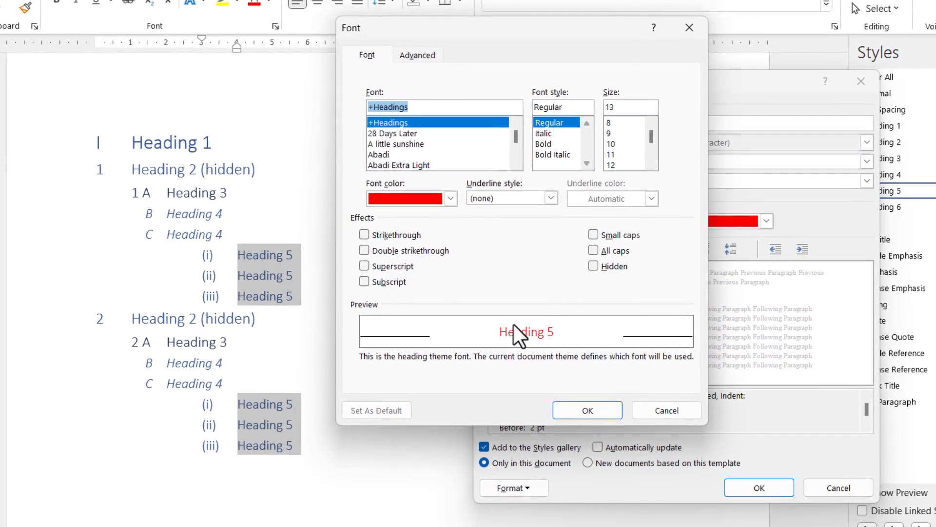
{"action": "left_click", "coordinate": [593, 266]}
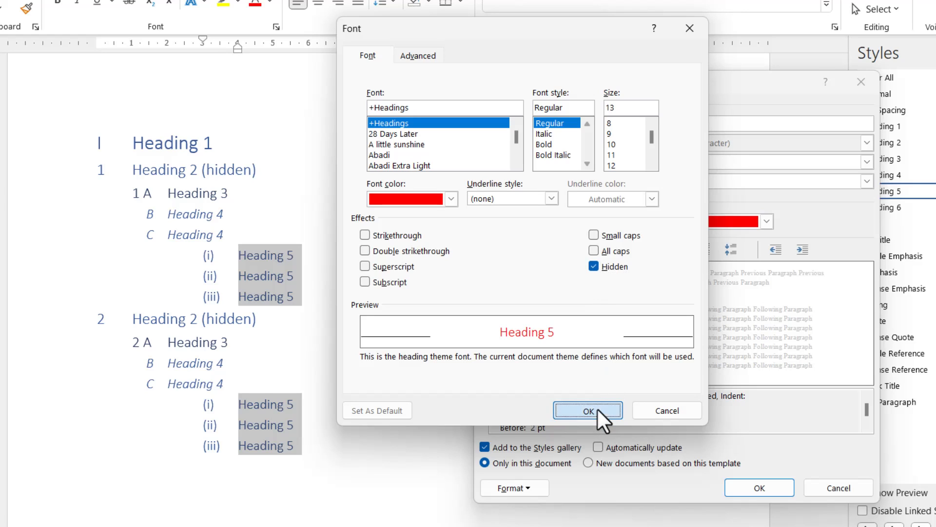
{"action": "left_click", "coordinate": [586, 410]}
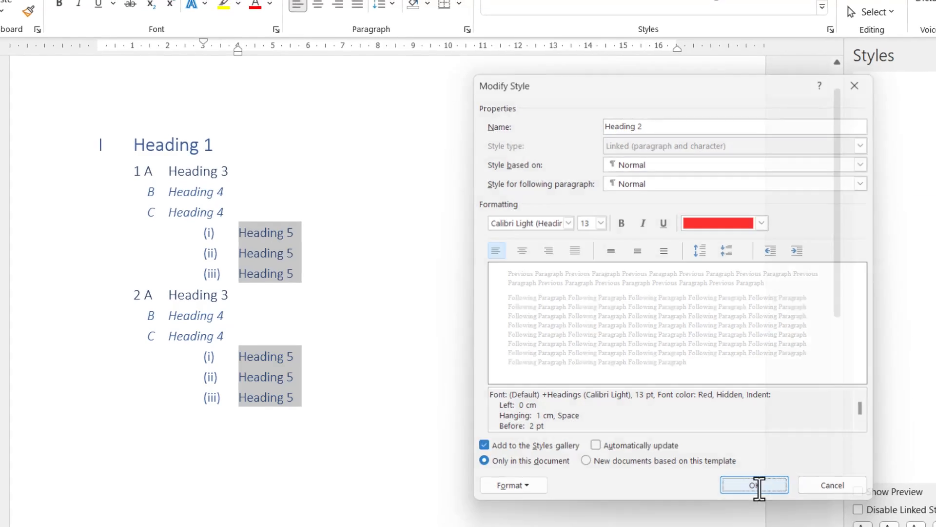
{"action": "left_click", "coordinate": [754, 484]}
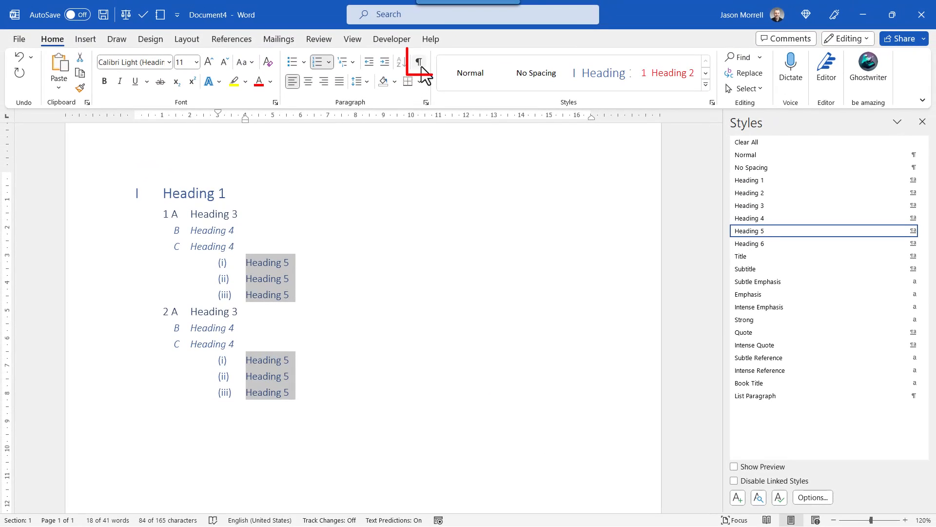
{"action": "mouse_move", "coordinate": [421, 62]}
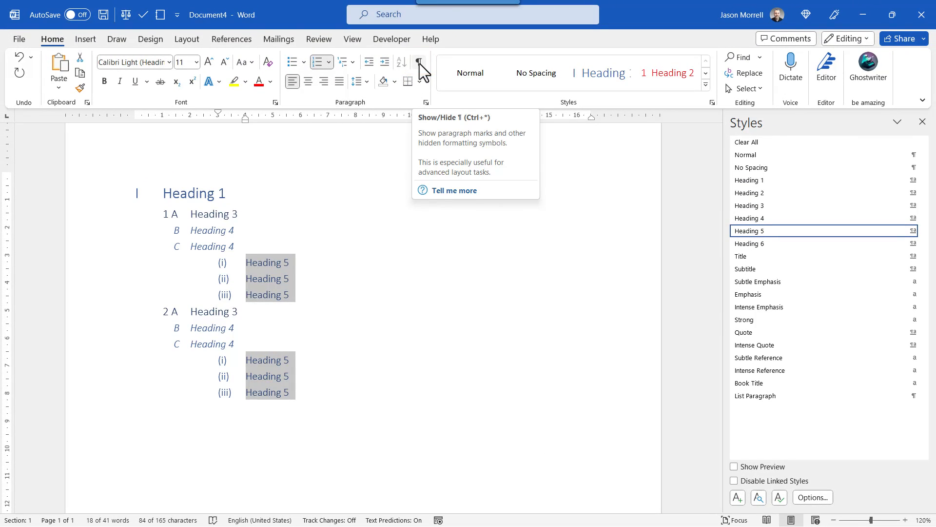
{"action": "mouse_move", "coordinate": [421, 78]}
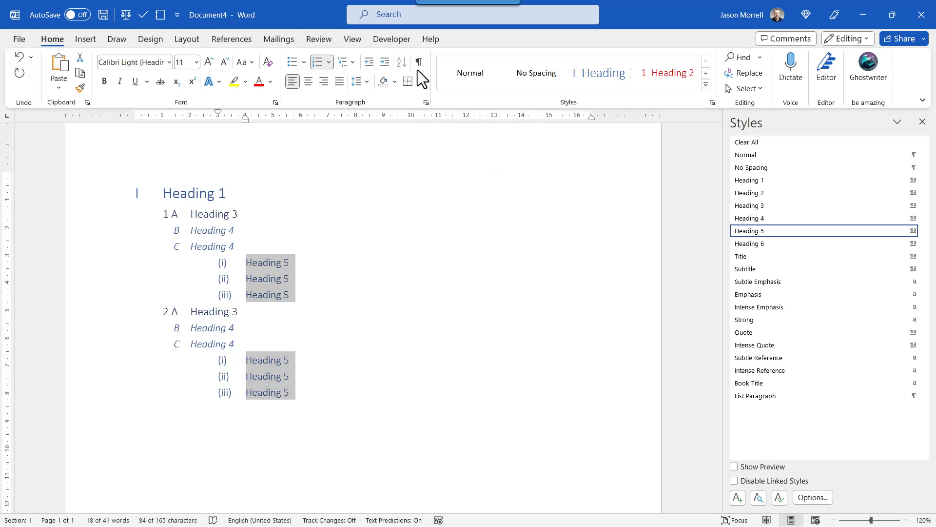
Toggle Show/Hide ¶ to reveal paragraph marks and the hidden red Heading 2 lines.
{"action": "left_click", "coordinate": [420, 62]}
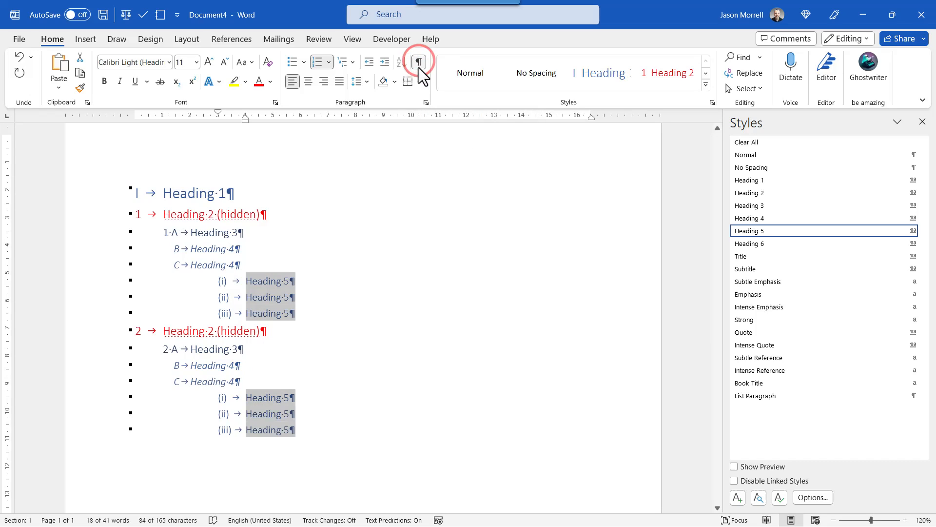
{"action": "left_click", "coordinate": [419, 62]}
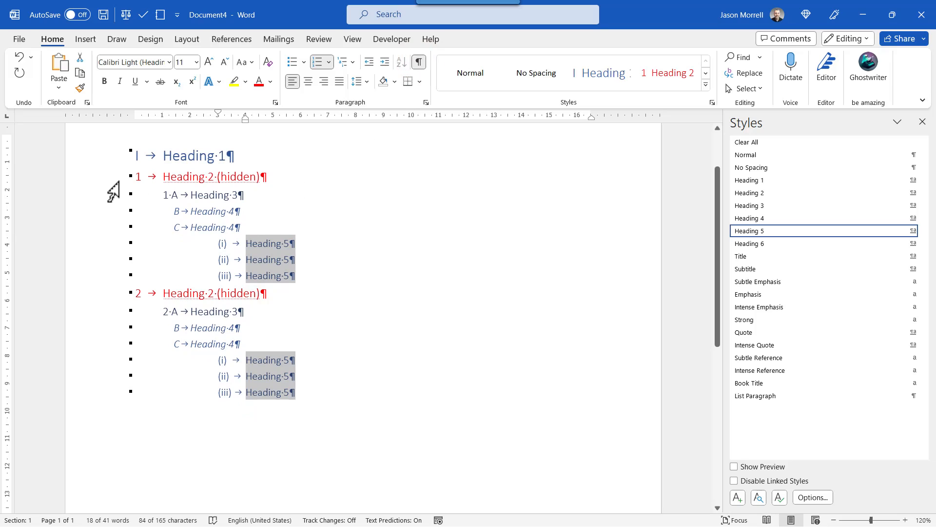
{"action": "mouse_move", "coordinate": [88, 185]}
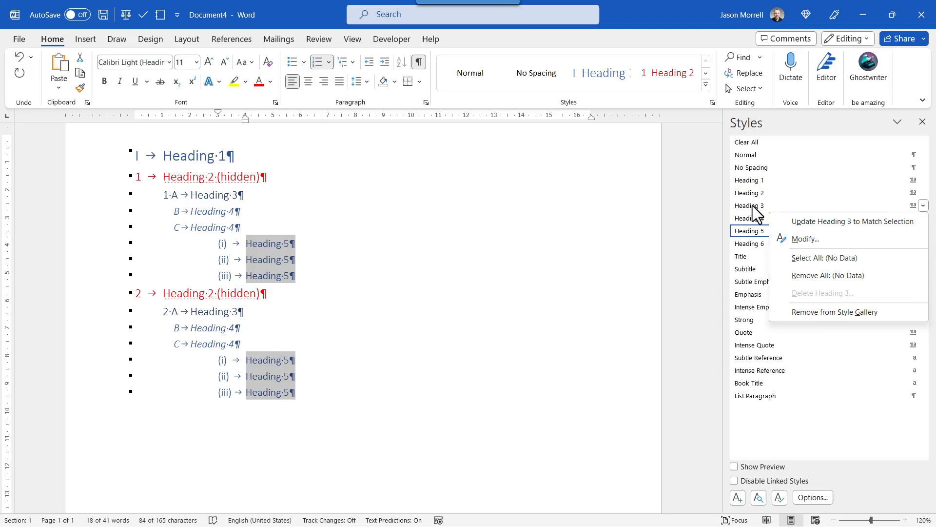
Enlarge the Heading 3 font size, set Heading 4 to 16 pt, and confirm the Heading 1 changes.
{"action": "left_click", "coordinate": [805, 239]}
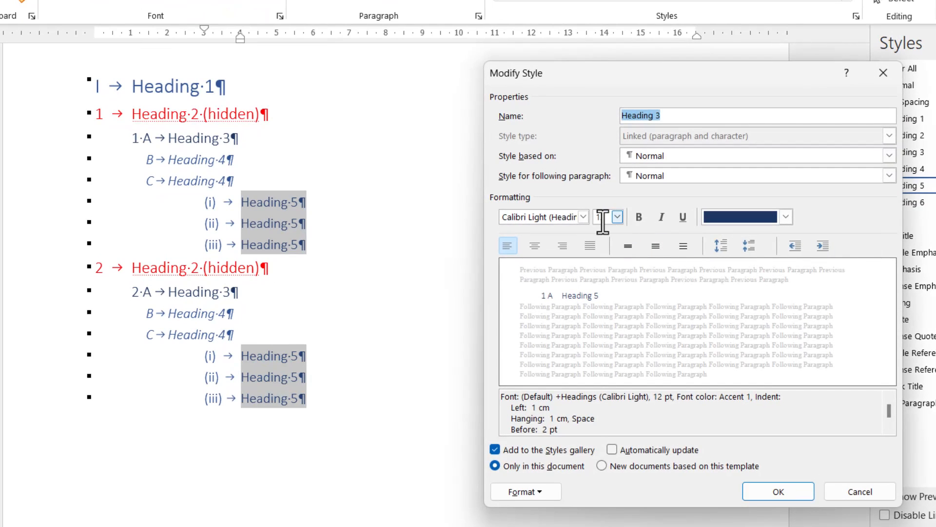
{"action": "left_click", "coordinate": [618, 216]}
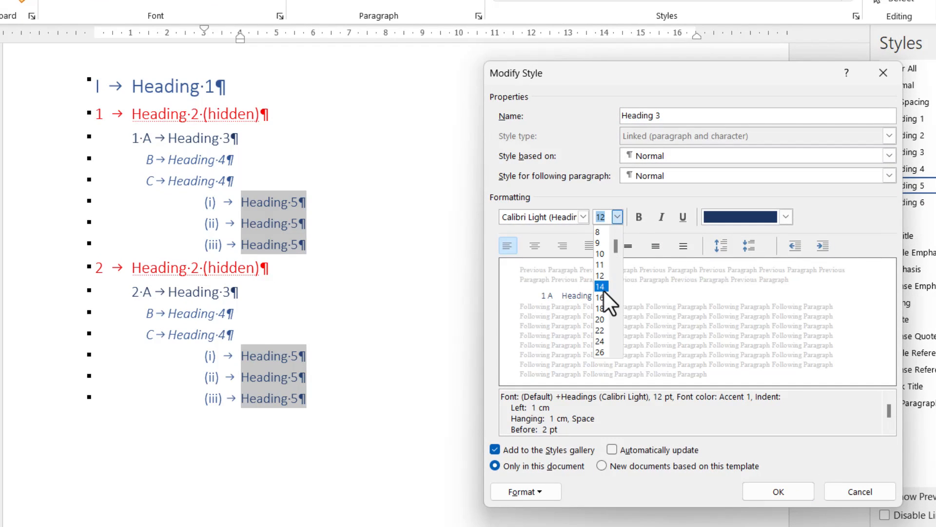
{"action": "left_click", "coordinate": [598, 297]}
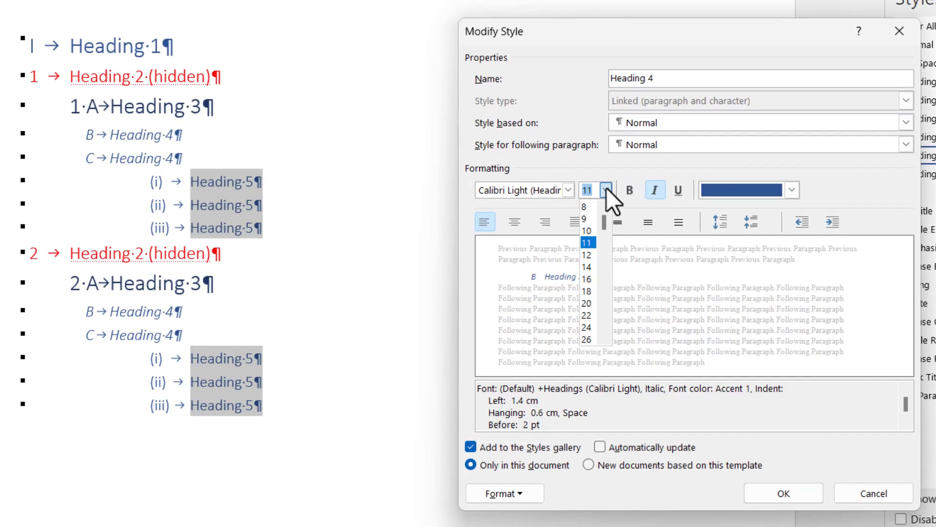
{"action": "left_click", "coordinate": [587, 276]}
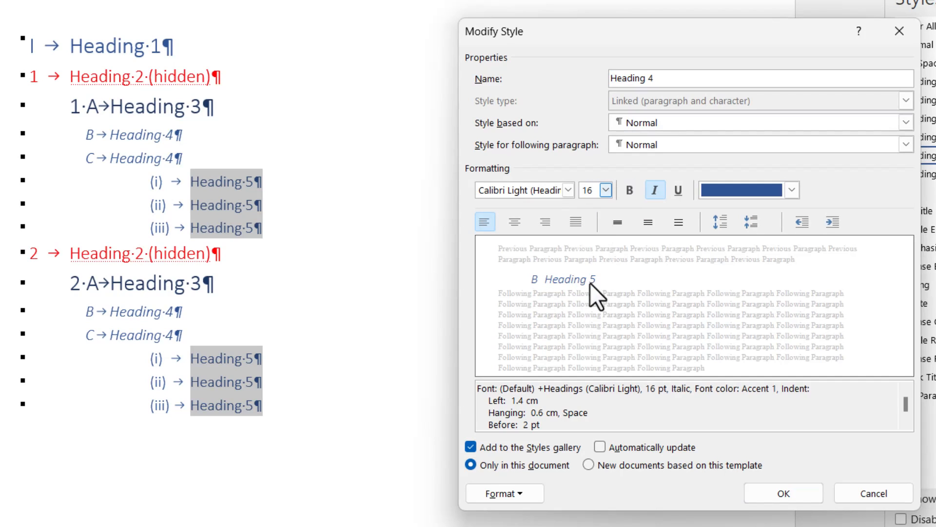
{"action": "left_click", "coordinate": [783, 493]}
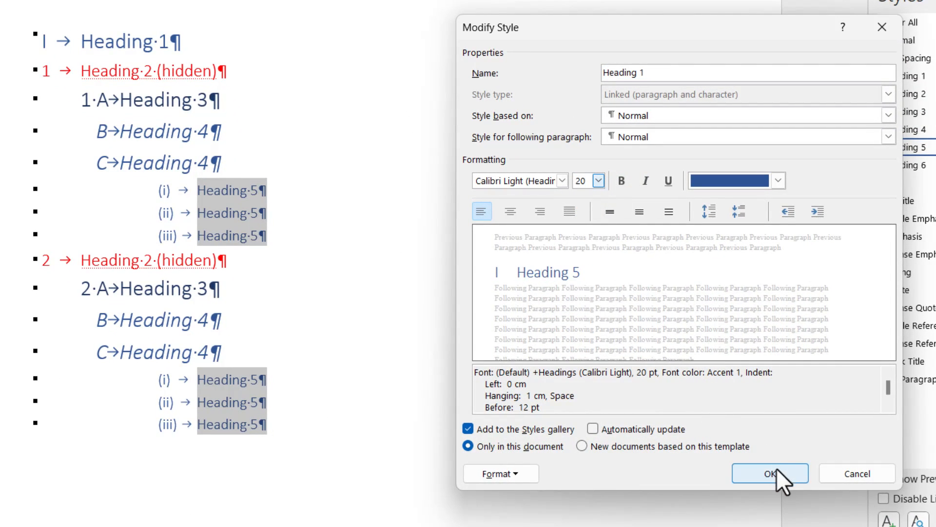
{"action": "left_click", "coordinate": [771, 473]}
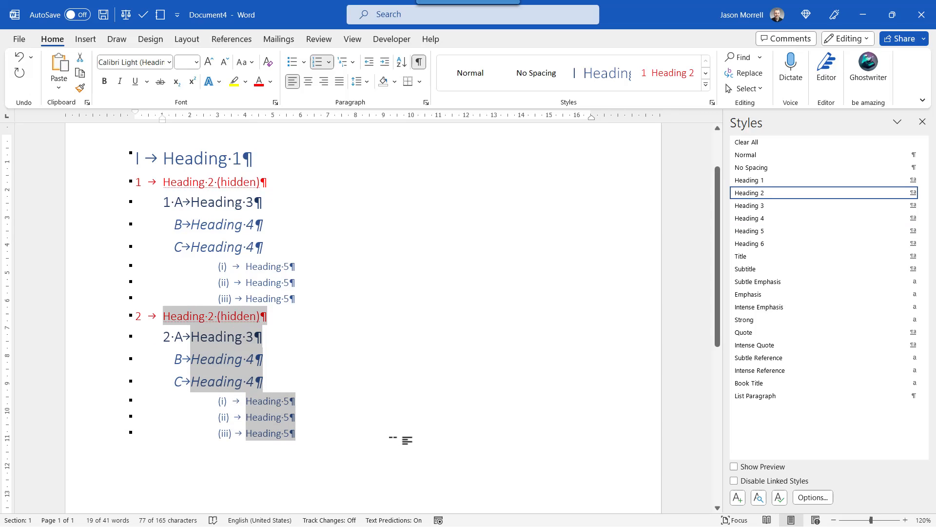
Copy the second section and paste it at the end so numbering continues to 3 A.
{"action": "key", "text": "ctrl+c"}
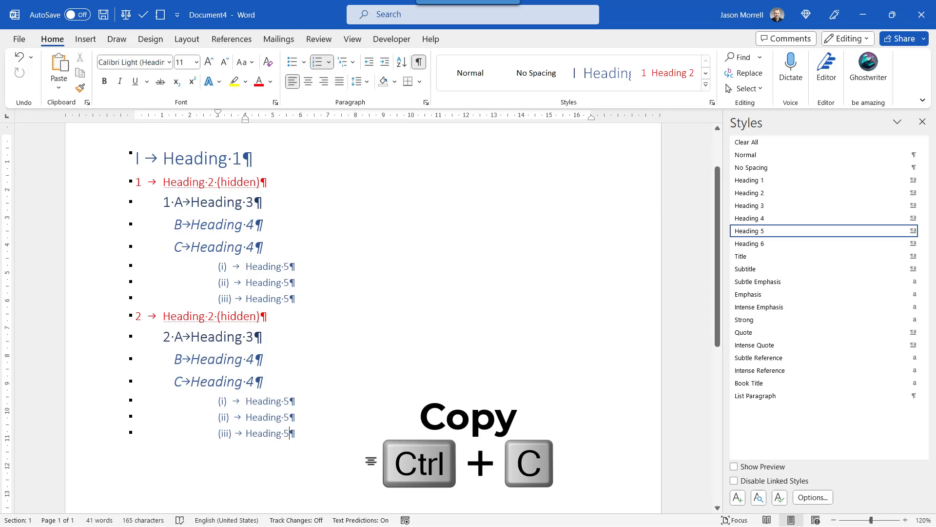
{"action": "key", "text": "ctrl+v"}
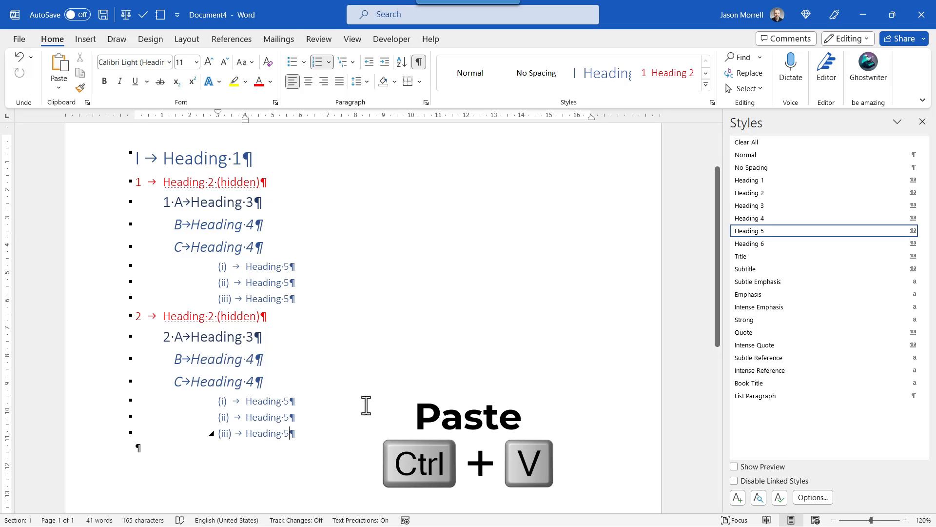
{"action": "key", "text": "ctrl+v"}
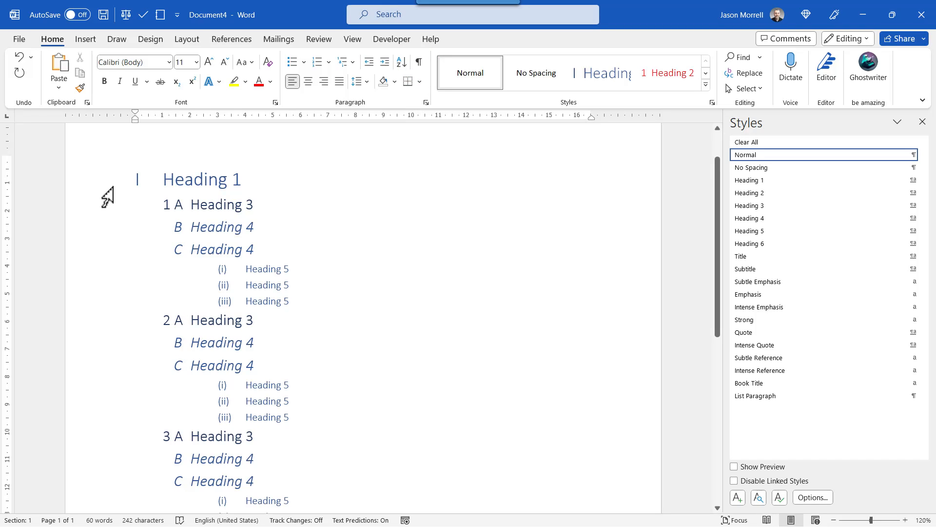
Scroll down to the pasted section and open its Paste Options.
{"action": "scroll", "scroll_direction": "down", "scroll_amount": 3}
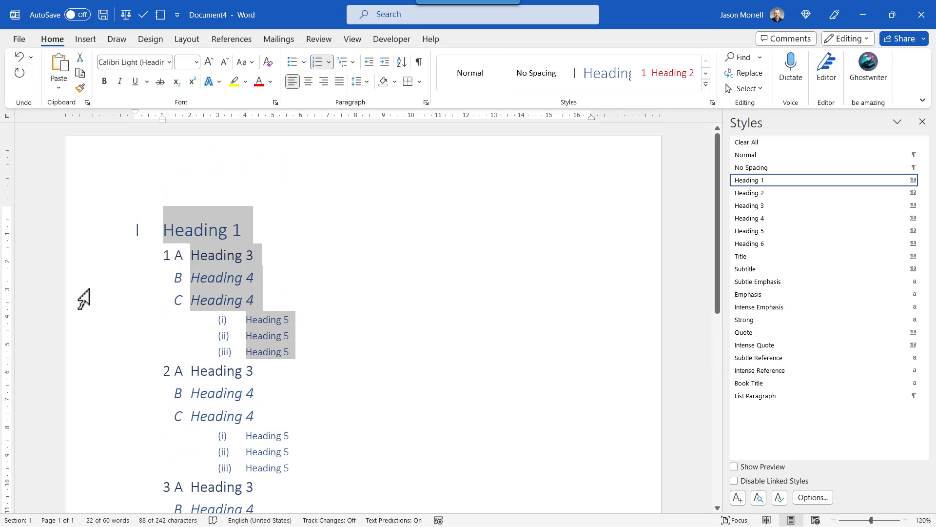
{"action": "scroll", "scroll_direction": "down", "scroll_amount": 3}
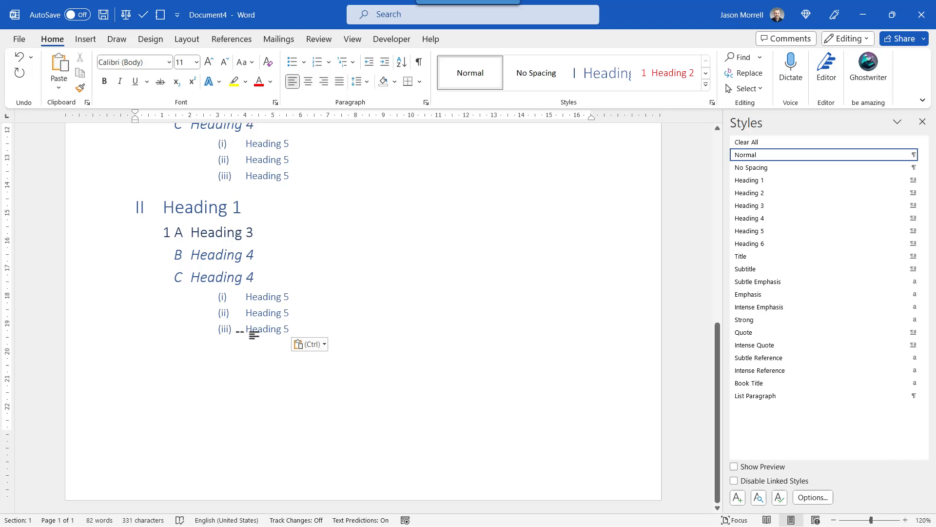
{"action": "left_click", "coordinate": [306, 344]}
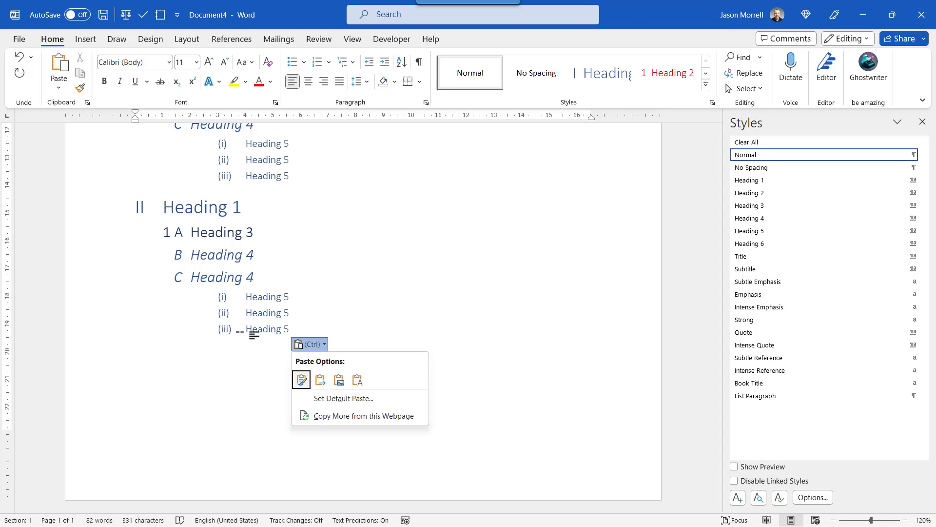